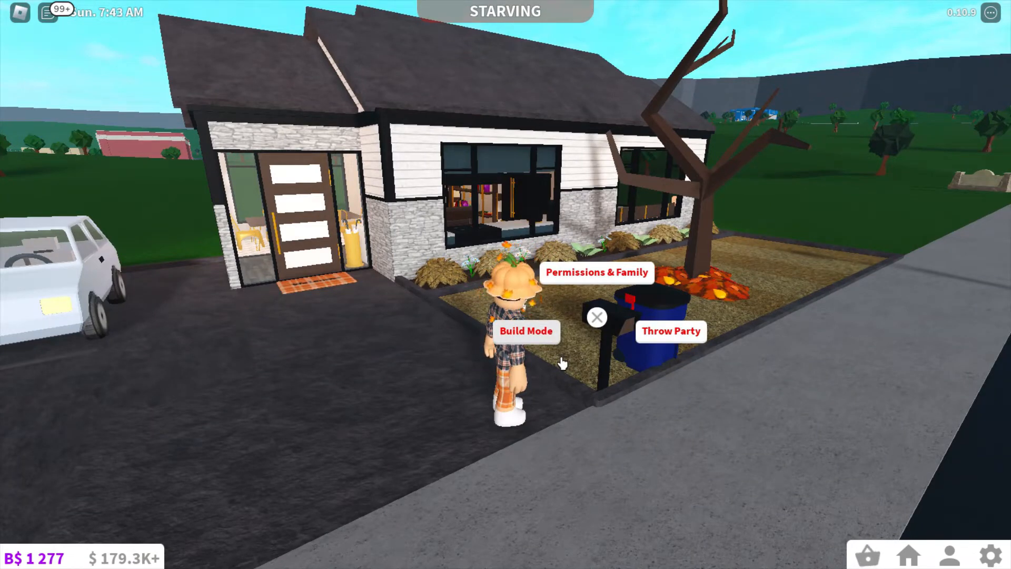
Leave the house plot through the bottom-right game menu for the Bloxburg title screen
{"action": "left_click", "coordinate": [990, 554]}
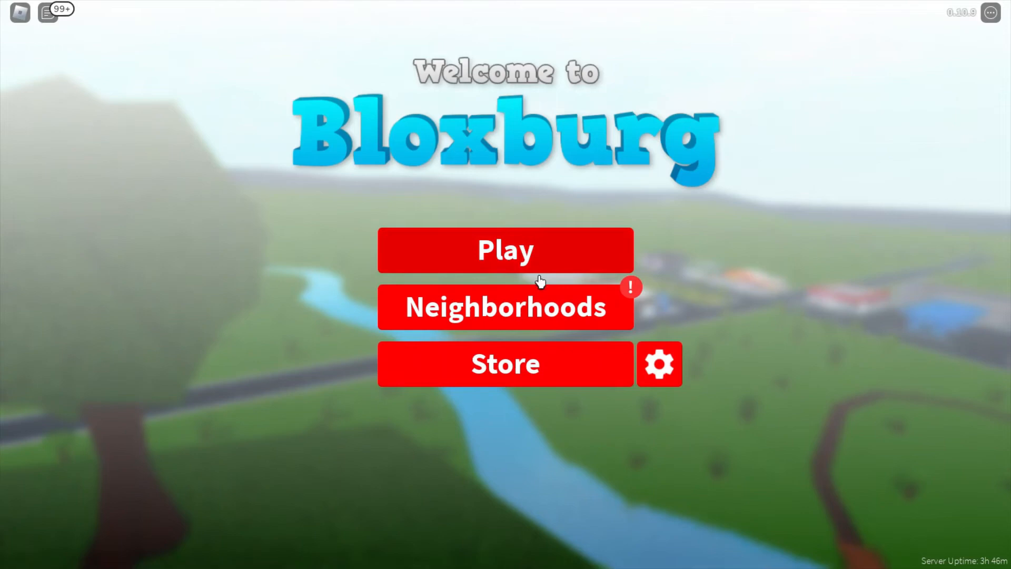
Play, load a saved house, and enter Build Mode on the empty grass plot
{"action": "left_click", "coordinate": [505, 250]}
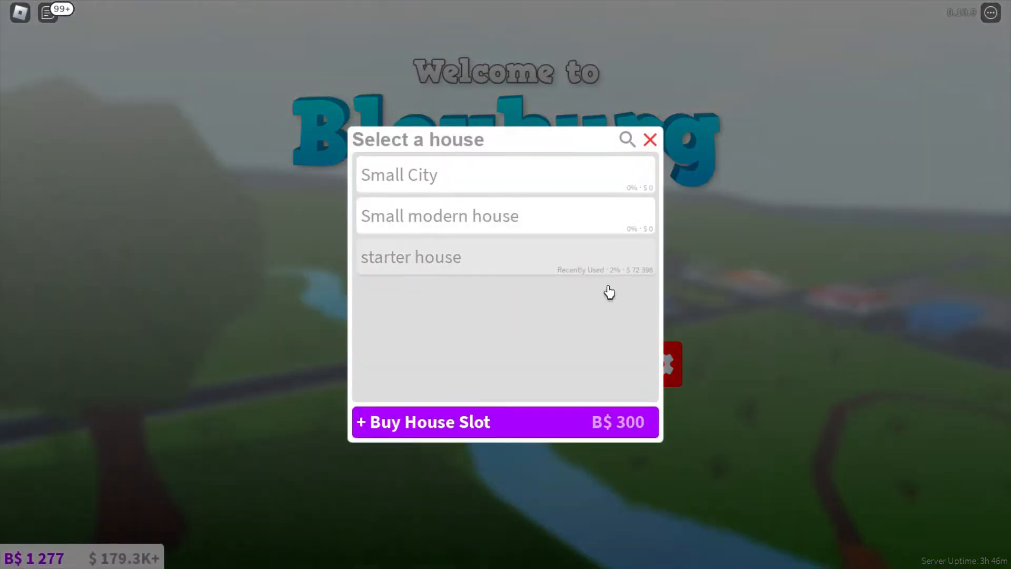
{"action": "left_click", "coordinate": [410, 257]}
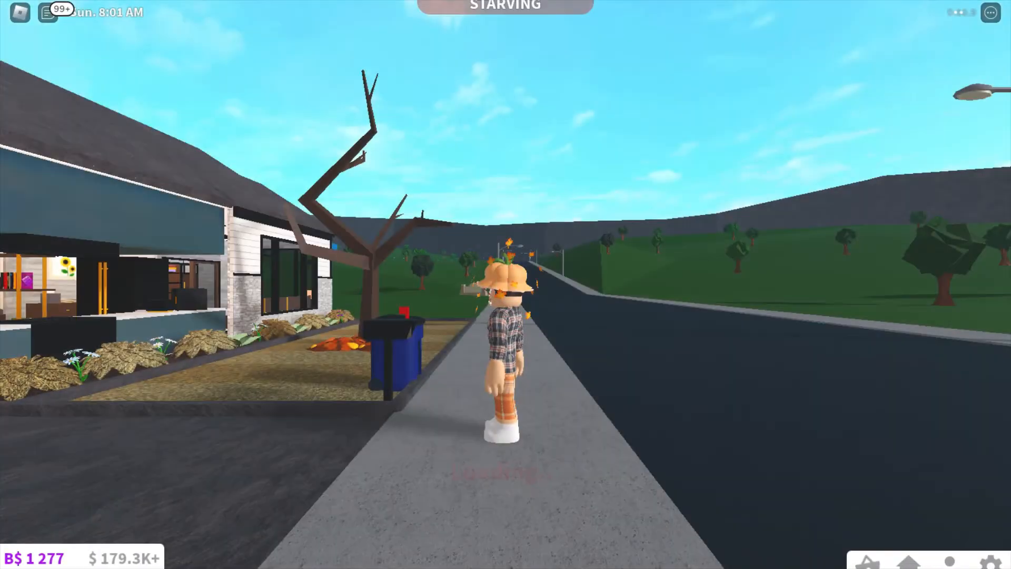
{"action": "left_click", "coordinate": [503, 322]}
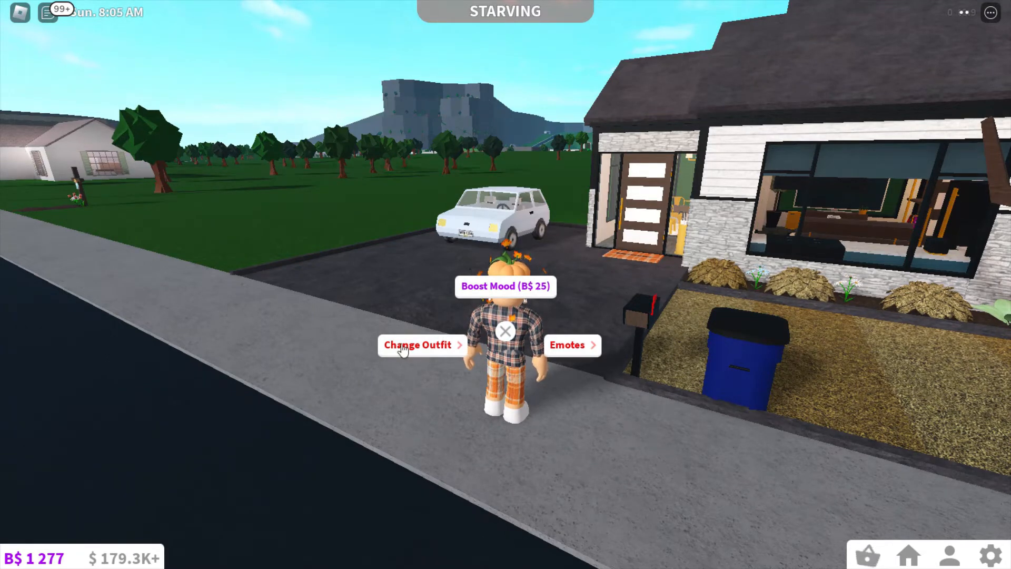
{"action": "mouse_move", "coordinate": [424, 339]}
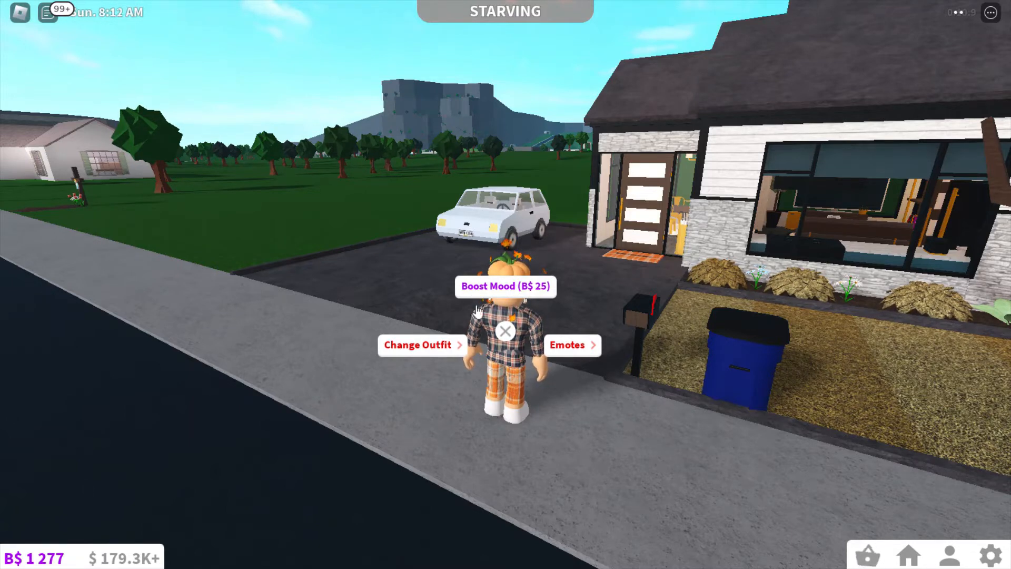
{"action": "mouse_move", "coordinate": [223, 41]}
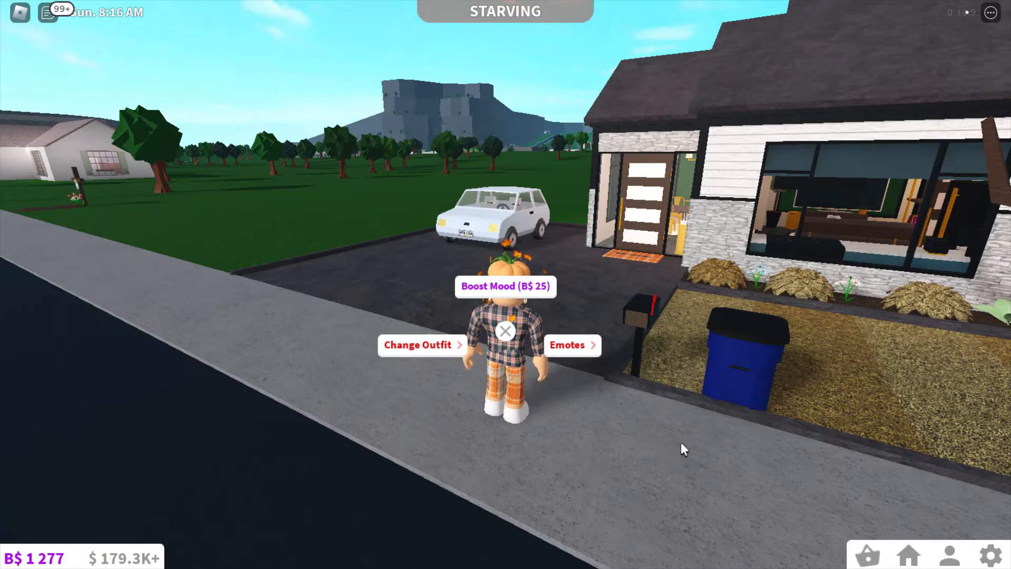
{"action": "left_click", "coordinate": [505, 331]}
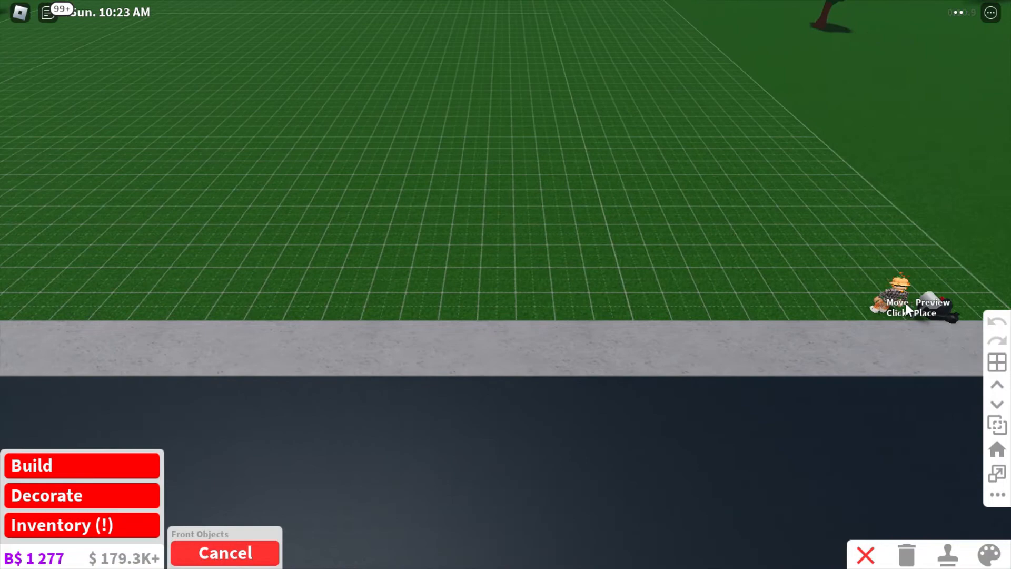
Paint dark floor sections across the lot as roads, then stop placing floors
{"action": "left_click", "coordinate": [224, 552]}
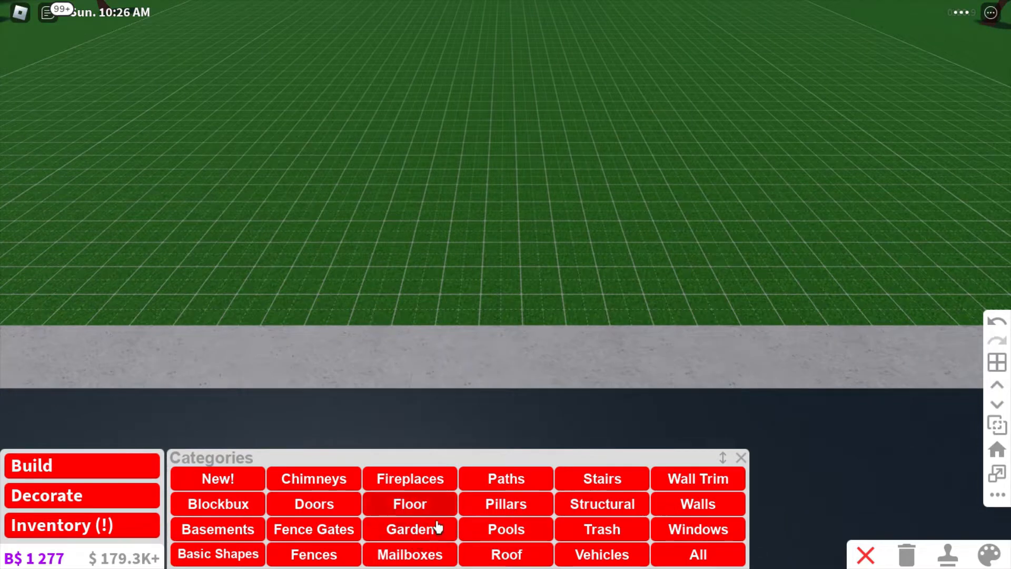
{"action": "left_click", "coordinate": [410, 504]}
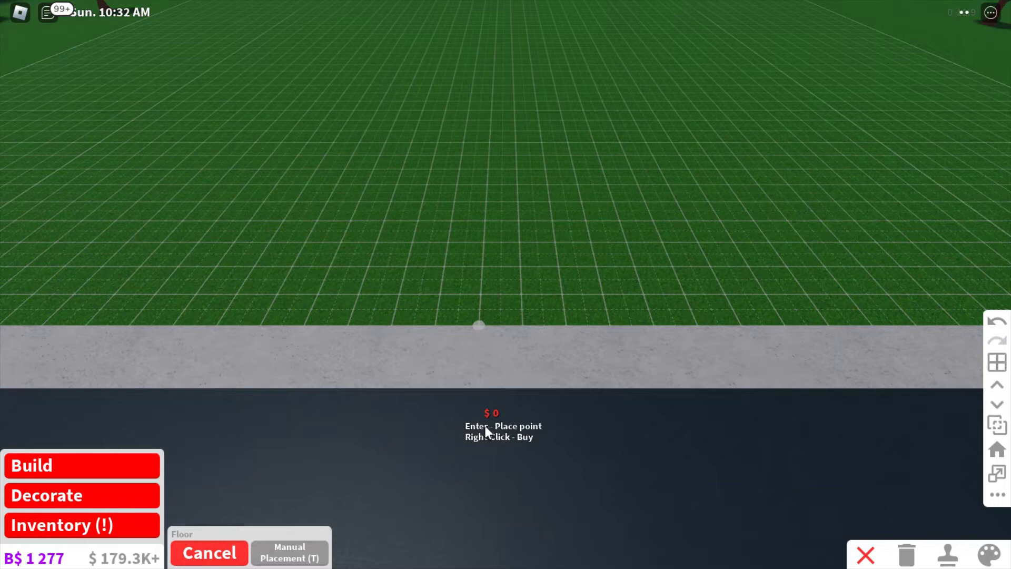
{"action": "mouse_move", "coordinate": [445, 351]}
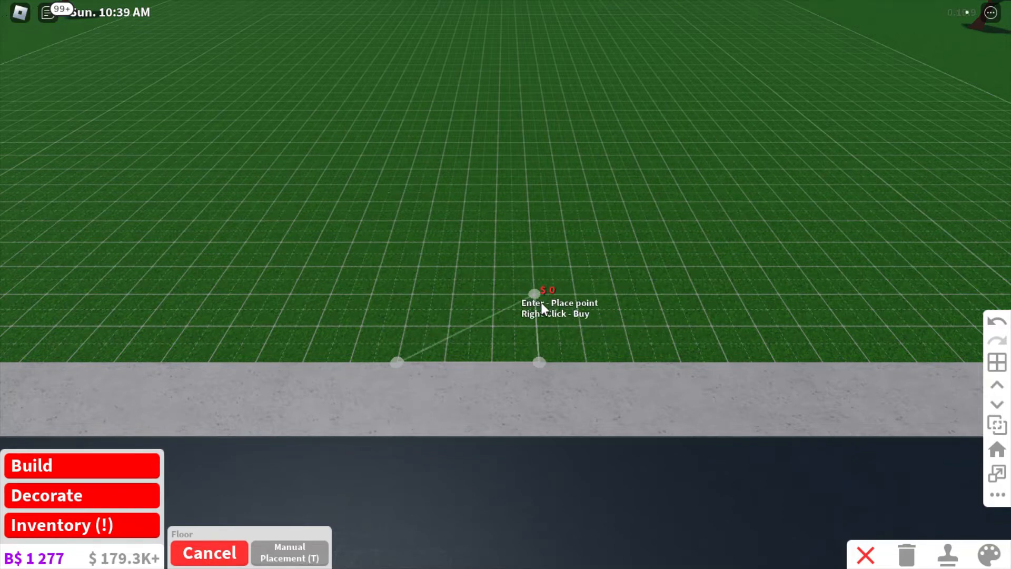
{"action": "mouse_move", "coordinate": [538, 225]}
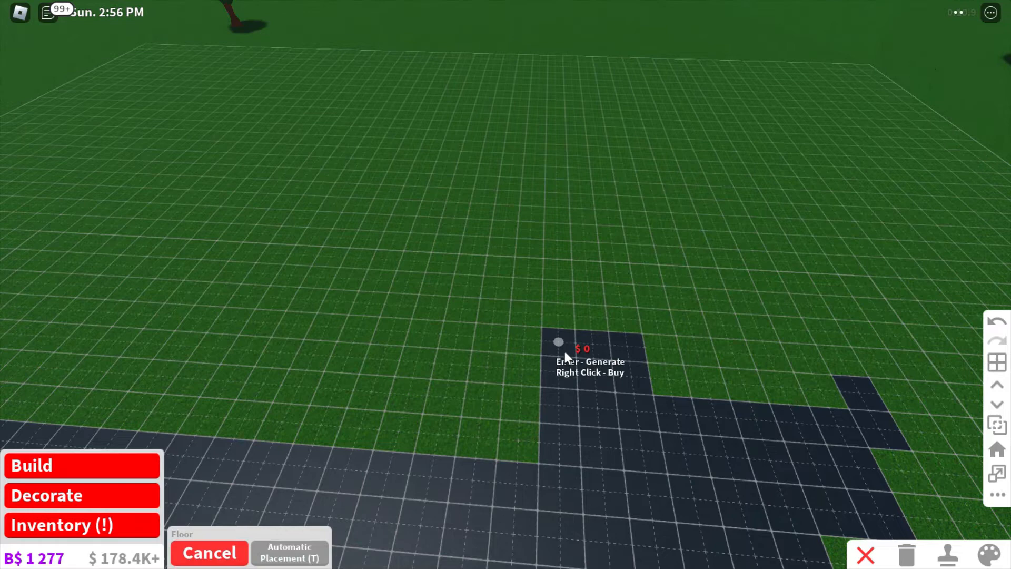
{"action": "left_click", "coordinate": [289, 552]}
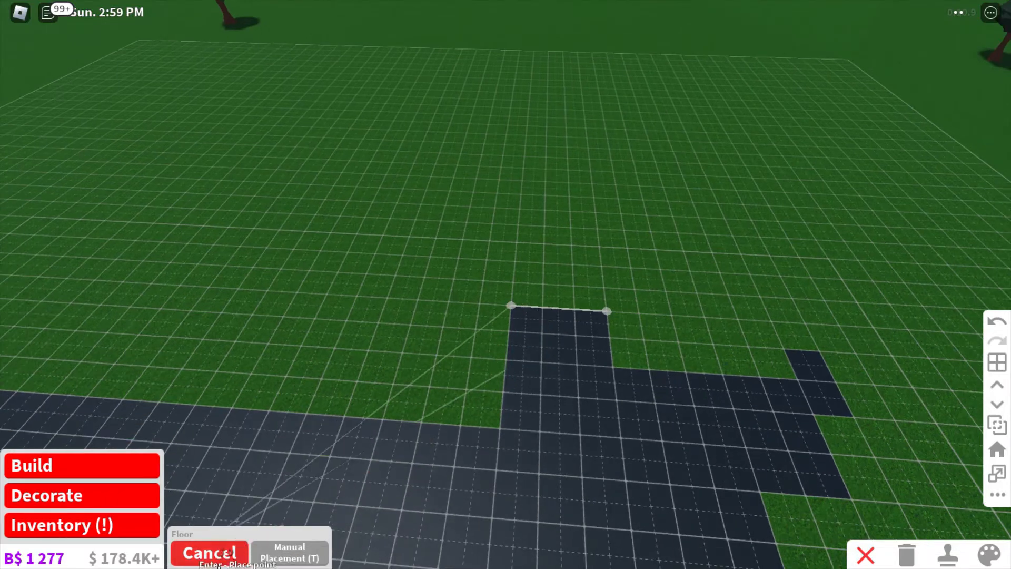
{"action": "left_click", "coordinate": [208, 552]}
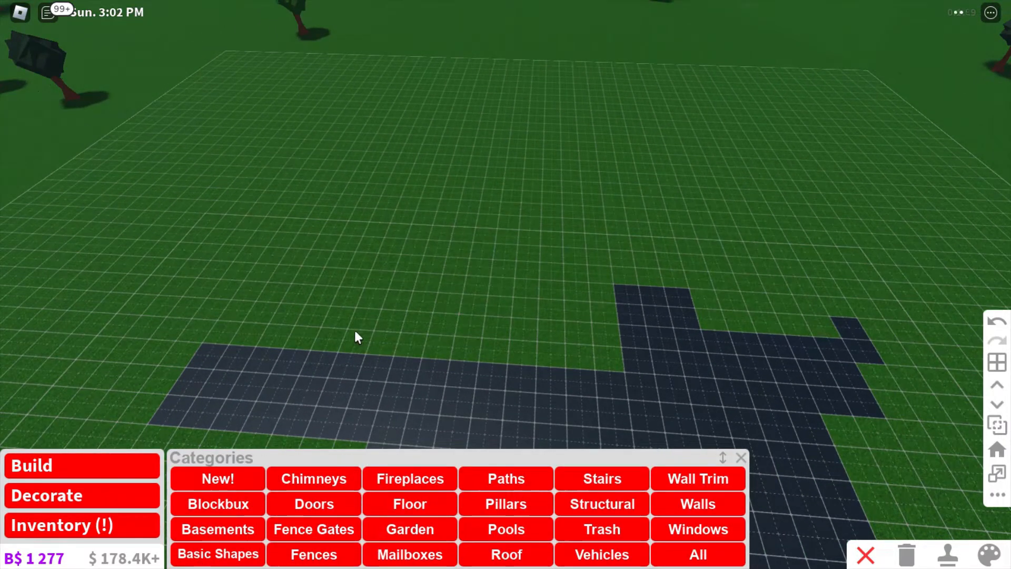
{"action": "mouse_move", "coordinate": [545, 354]}
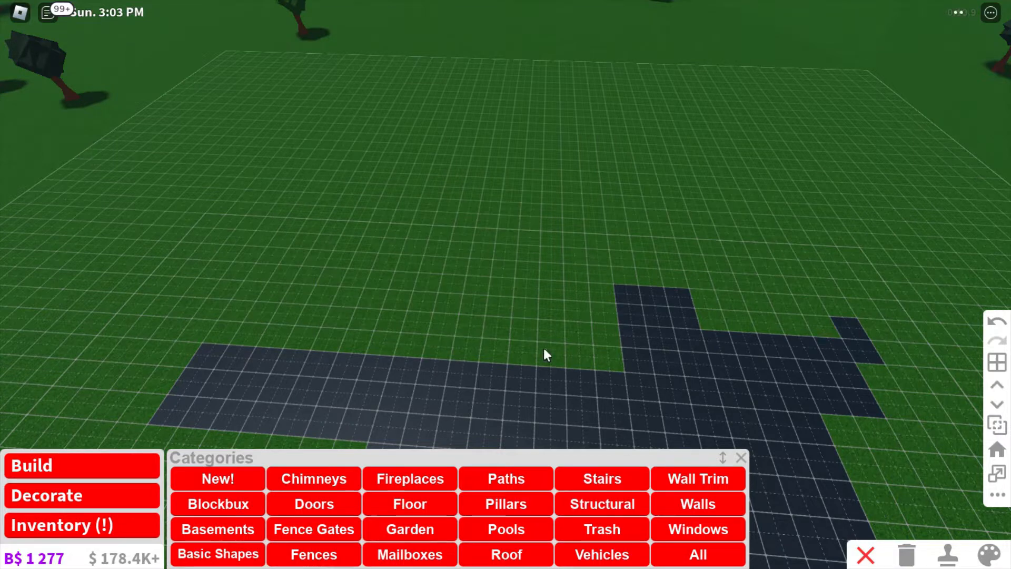
{"action": "mouse_move", "coordinate": [588, 291]}
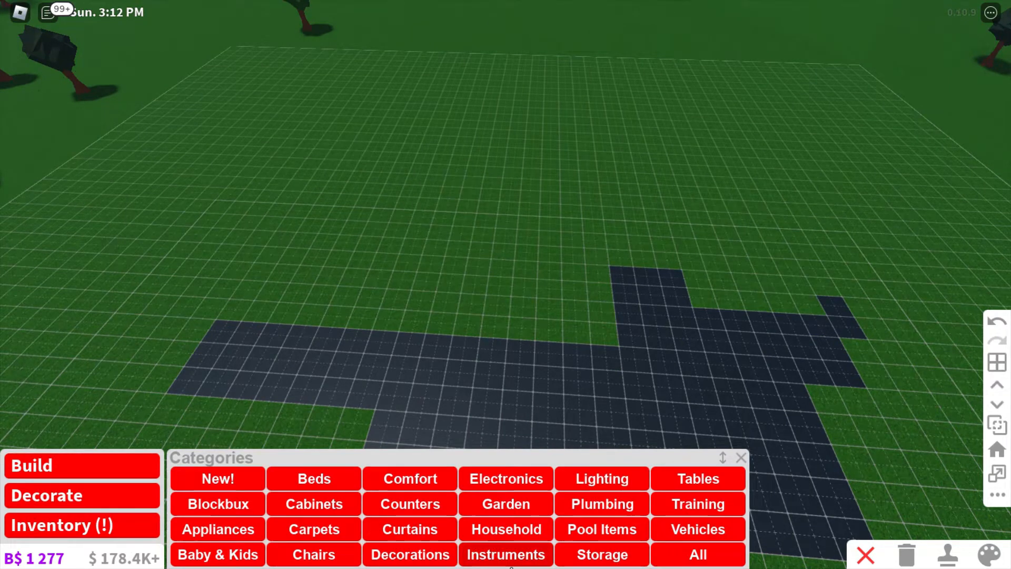
{"action": "mouse_move", "coordinate": [601, 528]}
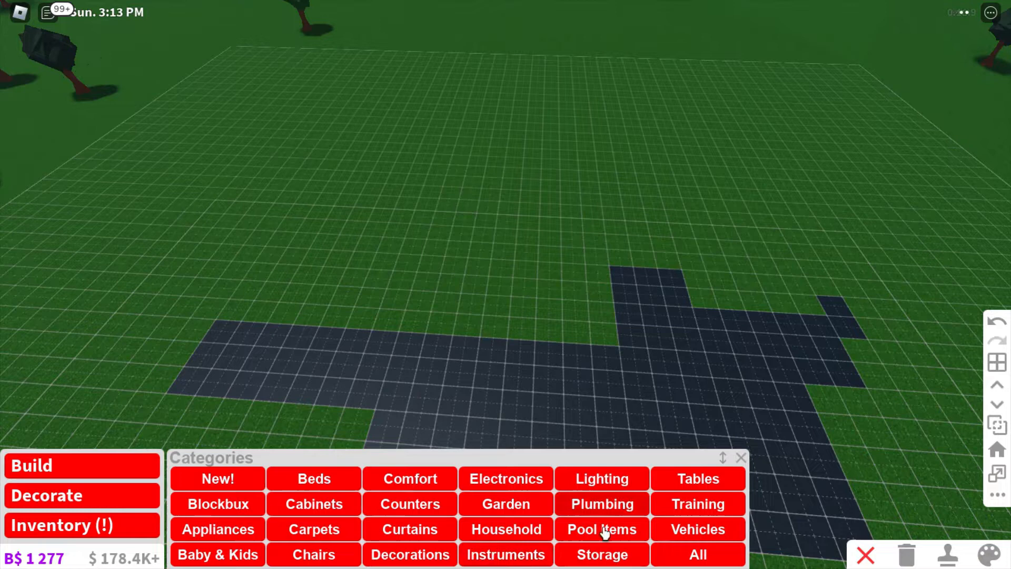
{"action": "mouse_move", "coordinate": [284, 542]}
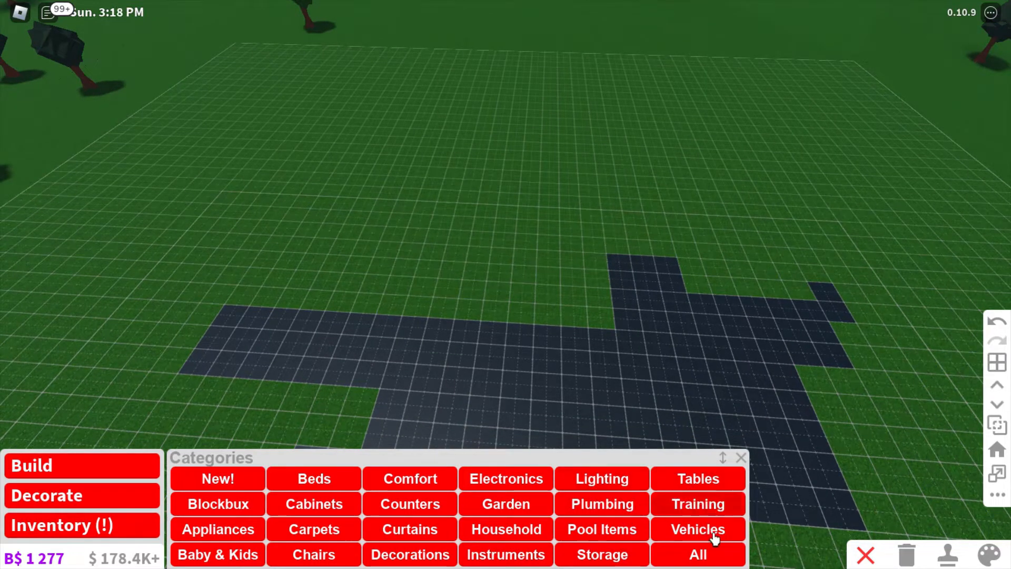
Select the Skating Ice tile from Training items, then cancel its placement
{"action": "left_click", "coordinate": [697, 503]}
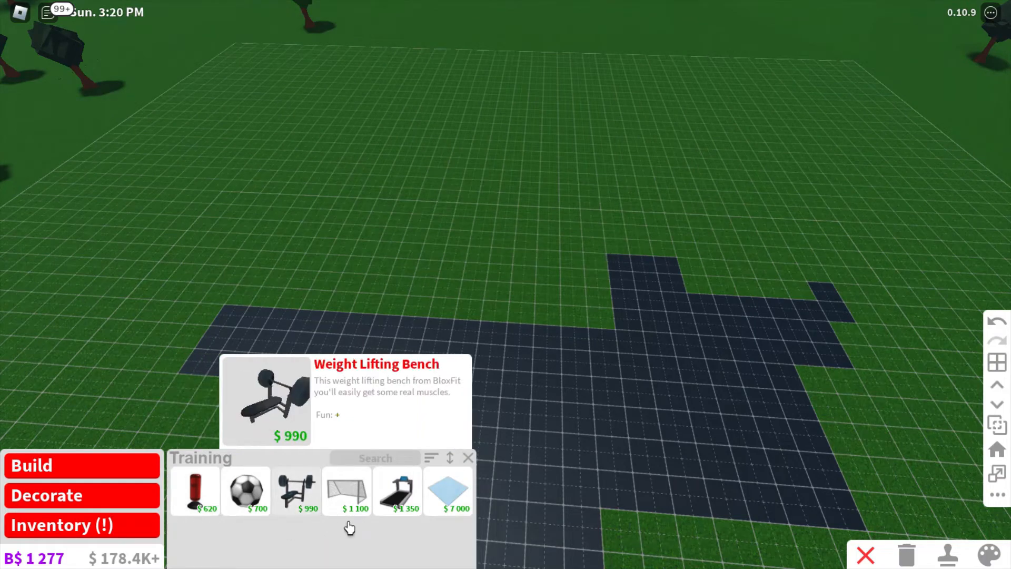
{"action": "left_click", "coordinate": [346, 491]}
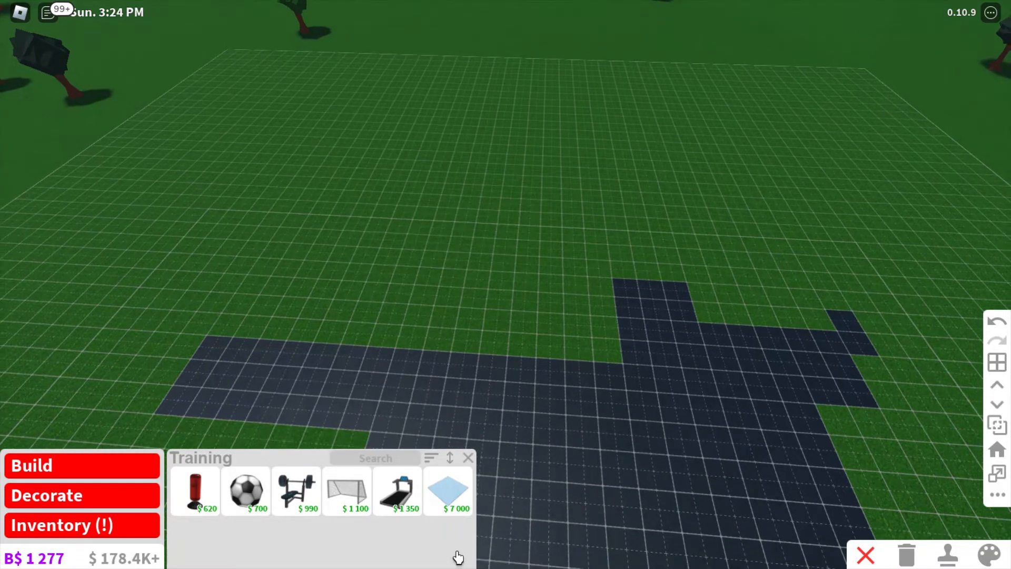
{"action": "mouse_move", "coordinate": [398, 491]}
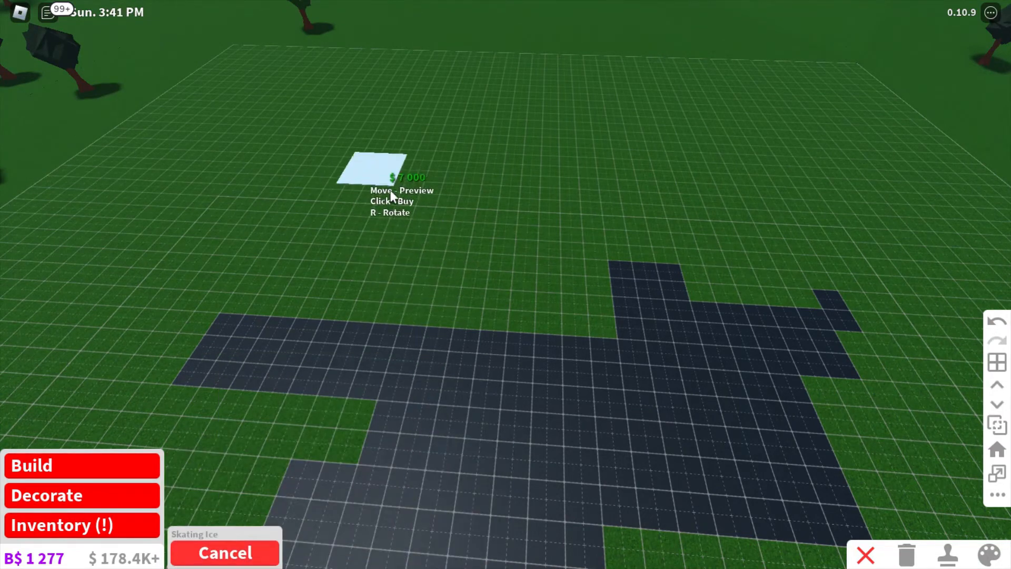
{"action": "mouse_move", "coordinate": [226, 503]}
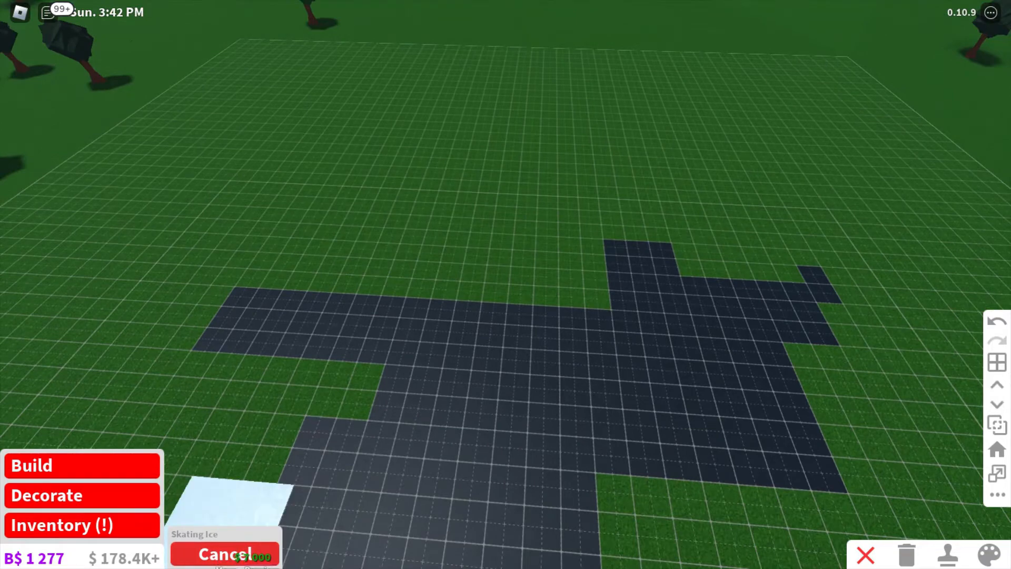
{"action": "left_click", "coordinate": [225, 554]}
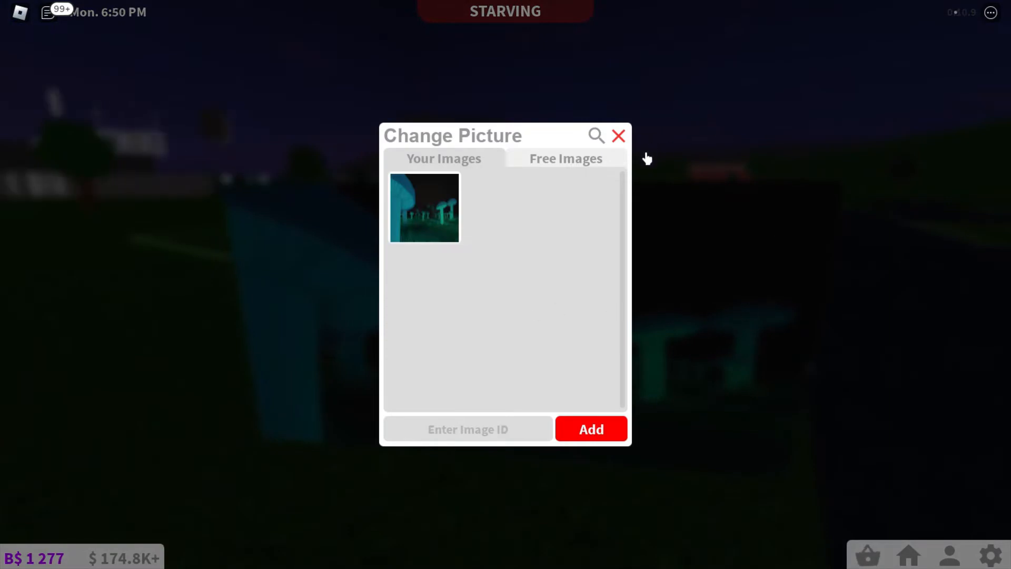
Search the Free Images library for 'town sign'
{"action": "left_click", "coordinate": [617, 135]}
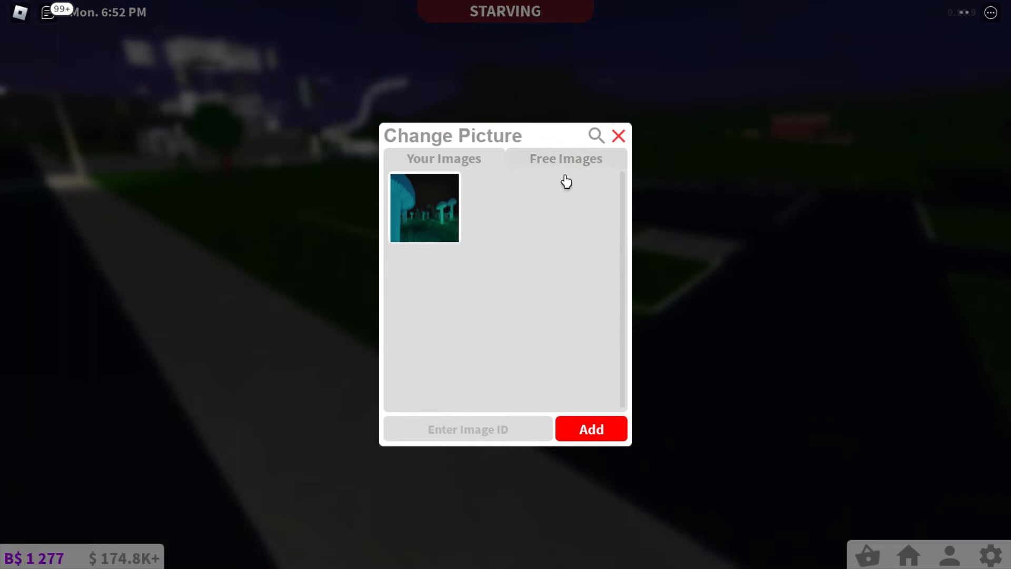
{"action": "left_click", "coordinate": [564, 158]}
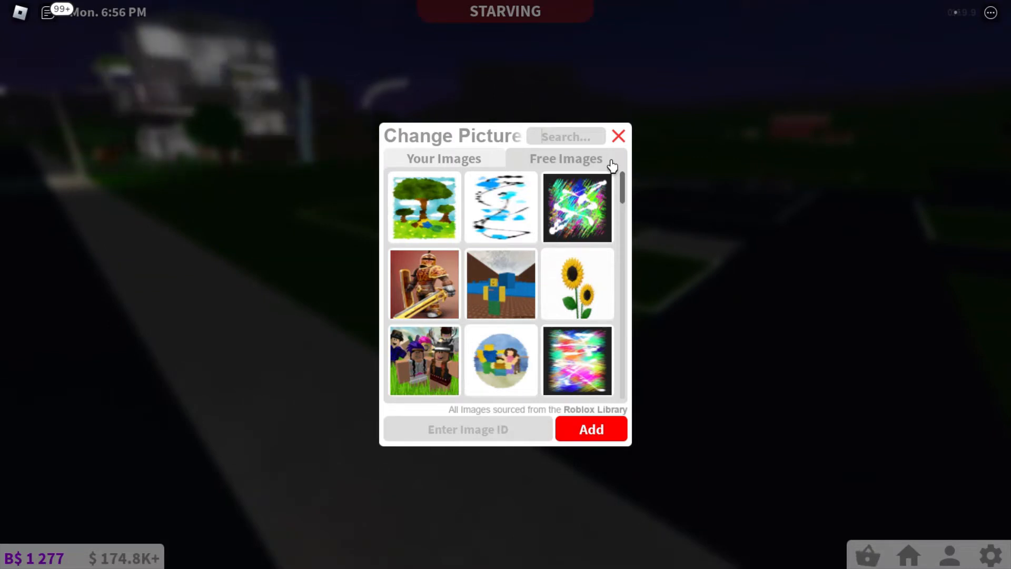
{"action": "type", "text": "sig"}
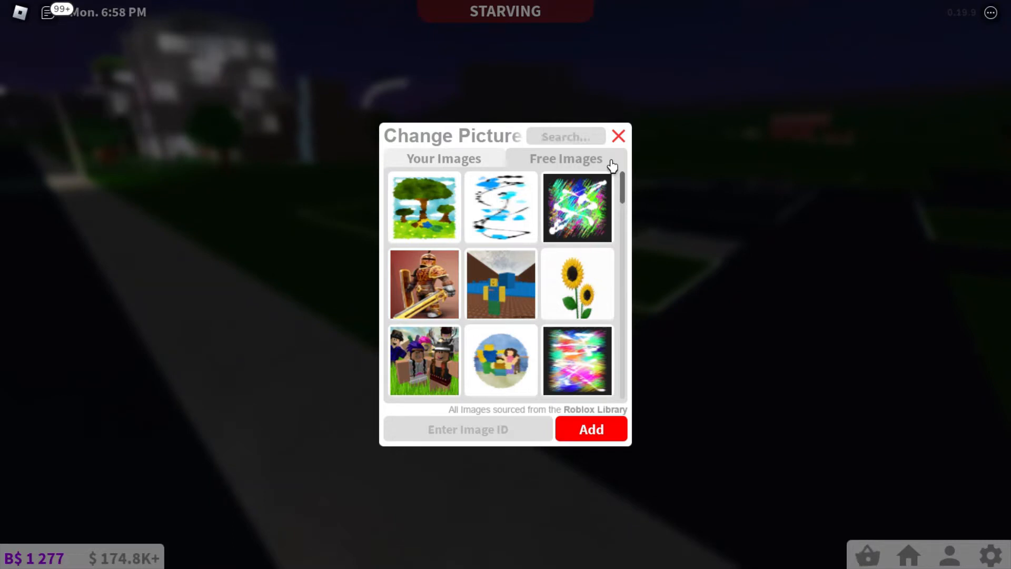
{"action": "type", "text": "town sign"}
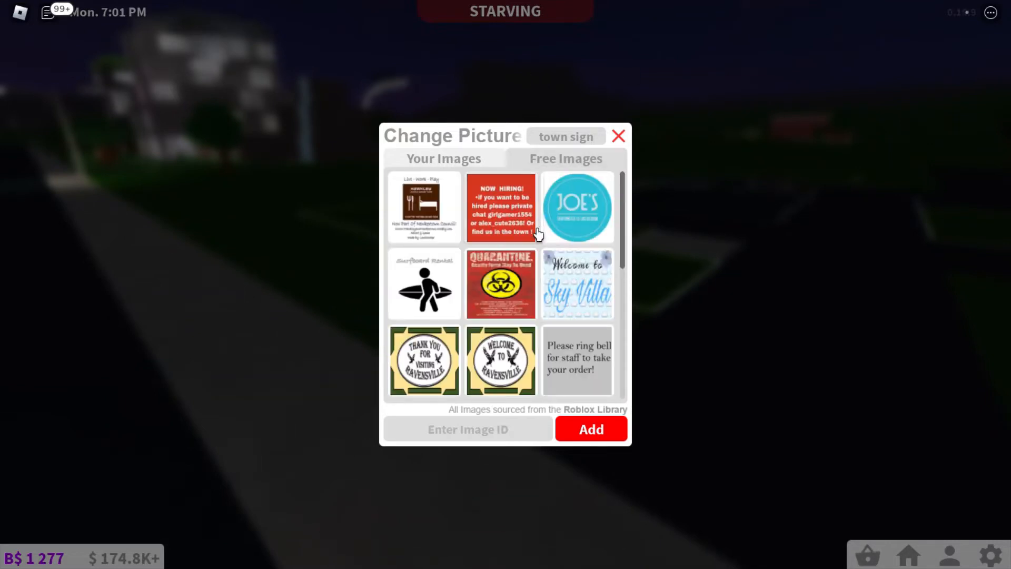
Scroll through the town sign image results looking for suitable sign pictures
{"action": "scroll", "scroll_direction": "down", "scroll_amount": 3}
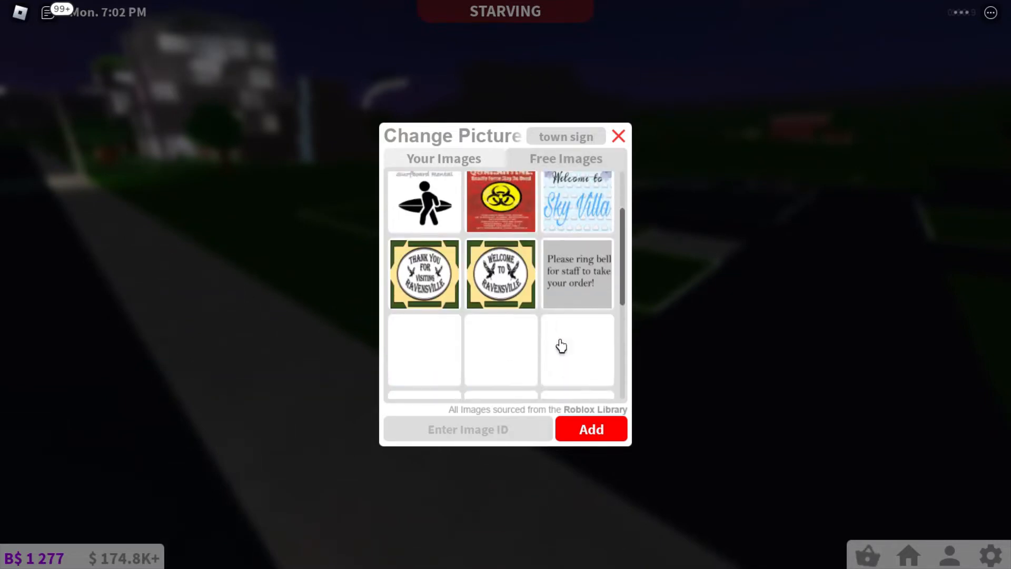
{"action": "scroll", "scroll_direction": "down", "scroll_amount": 3}
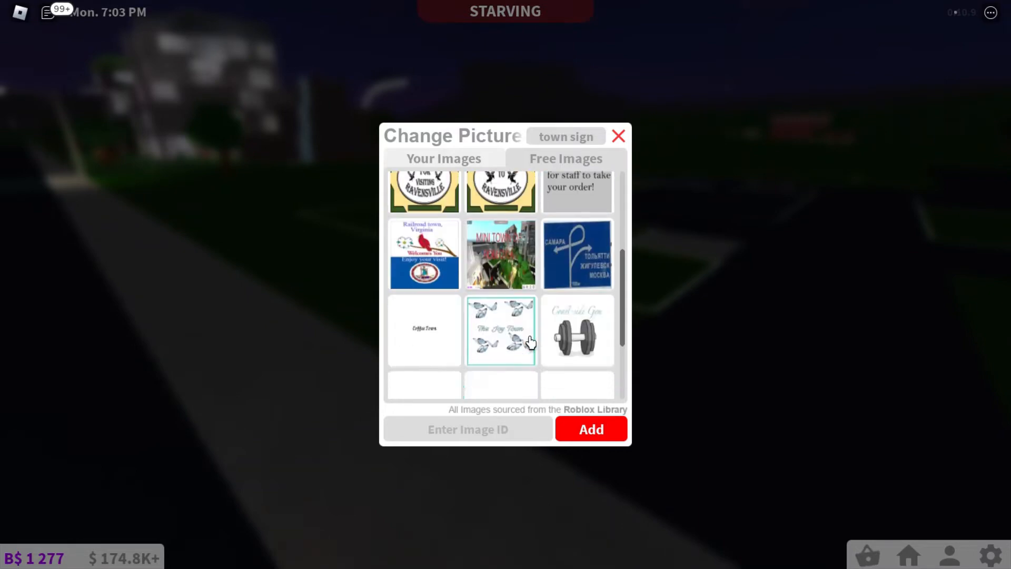
{"action": "scroll", "scroll_direction": "down", "scroll_amount": 3}
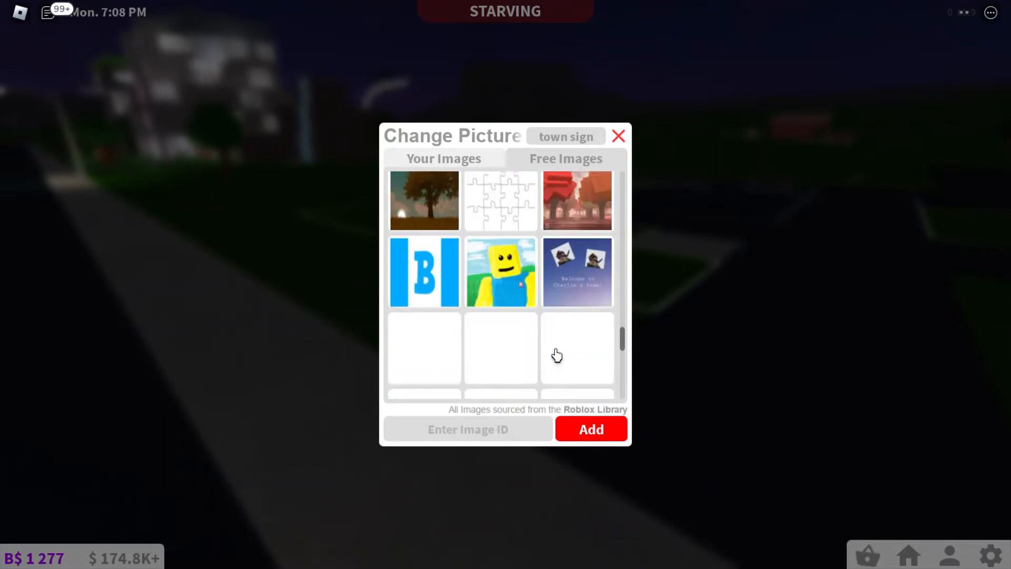
{"action": "scroll", "scroll_direction": "down", "scroll_amount": 3}
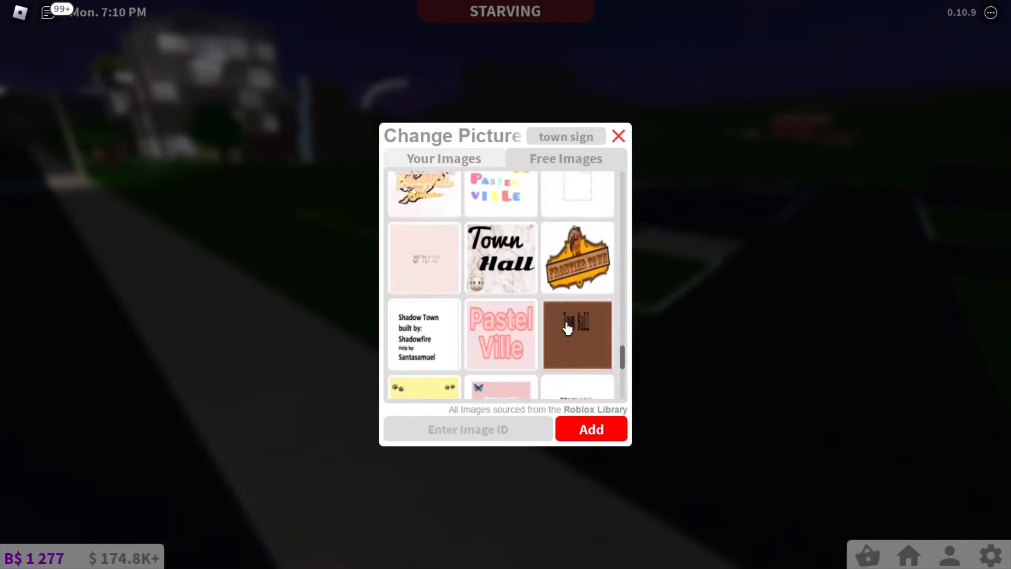
{"action": "scroll", "scroll_direction": "down", "scroll_amount": 3}
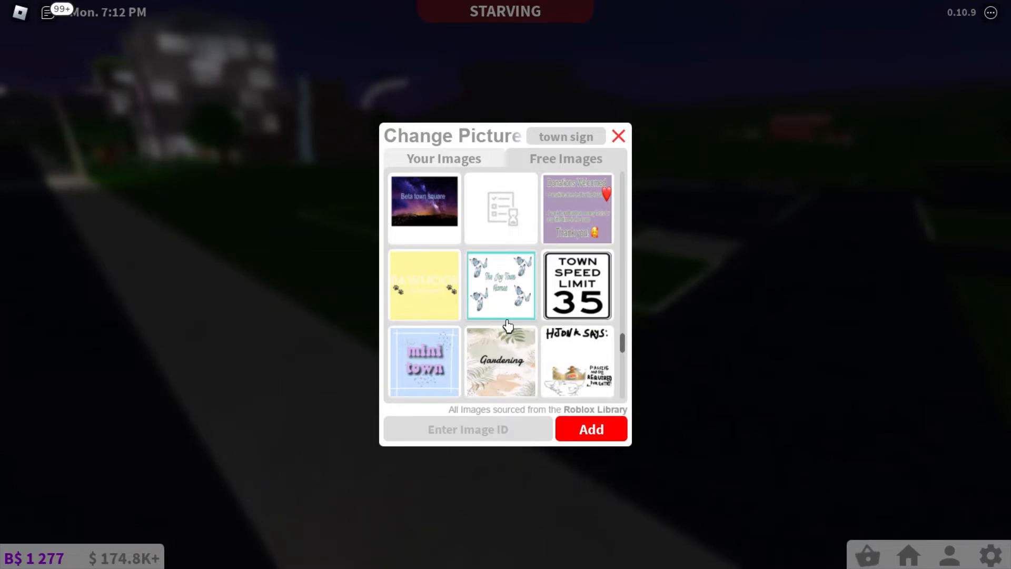
{"action": "scroll", "scroll_direction": "down", "scroll_amount": 3}
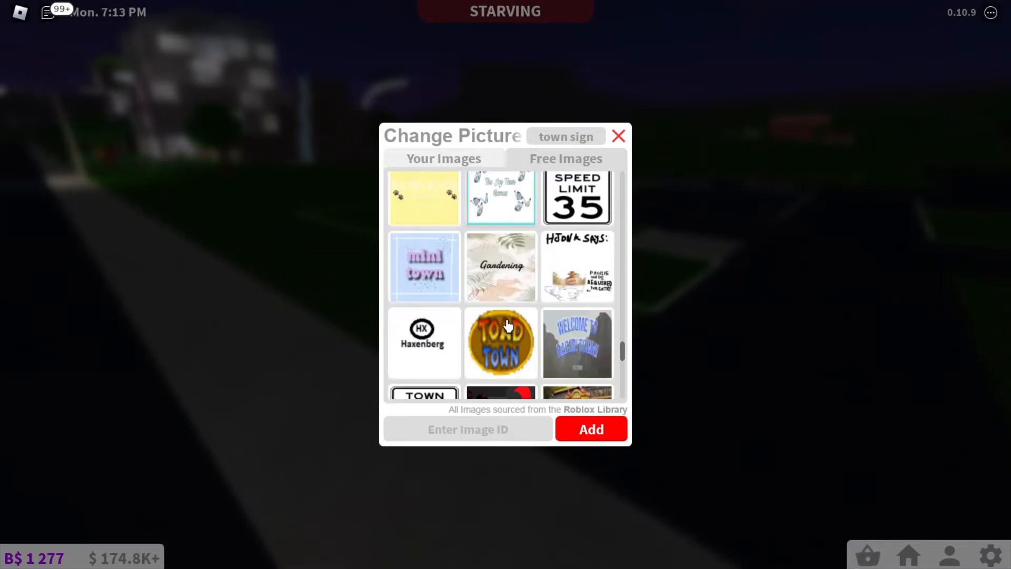
{"action": "scroll", "scroll_direction": "down", "scroll_amount": 3}
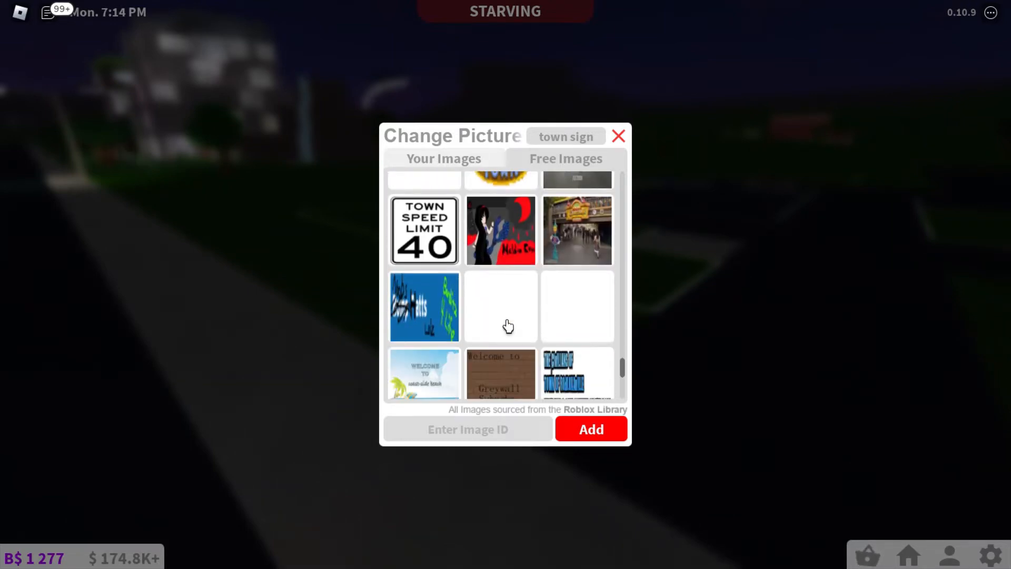
{"action": "scroll", "scroll_direction": "down", "scroll_amount": 3}
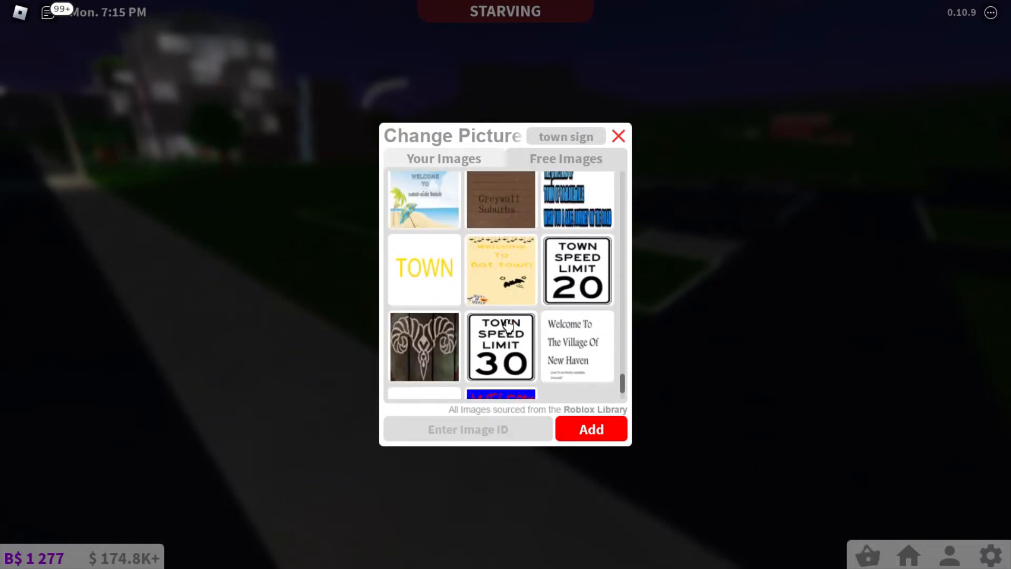
{"action": "scroll", "scroll_direction": "down", "scroll_amount": 3}
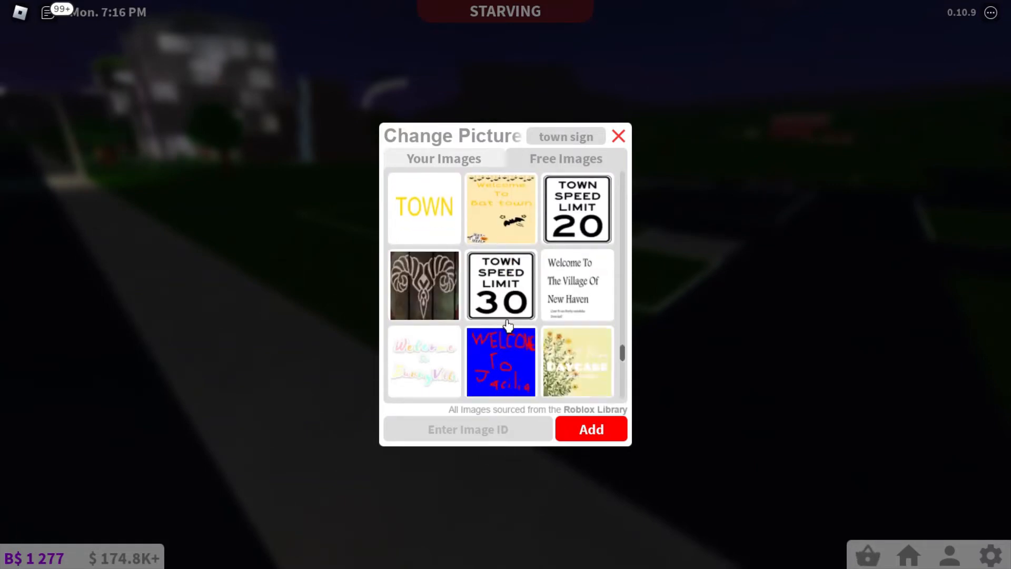
{"action": "scroll", "scroll_direction": "down", "scroll_amount": 3}
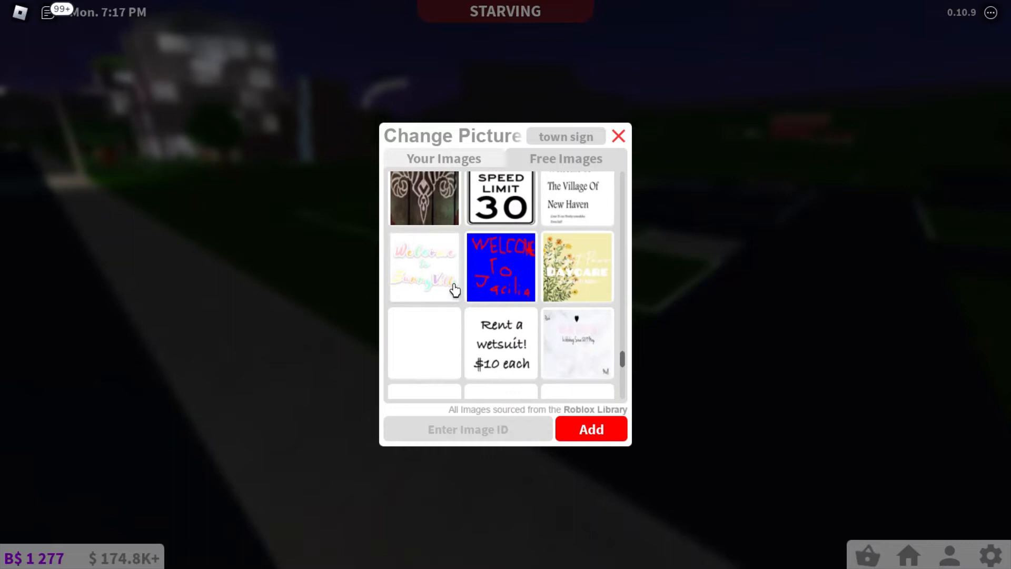
{"action": "scroll", "scroll_direction": "down", "scroll_amount": 3}
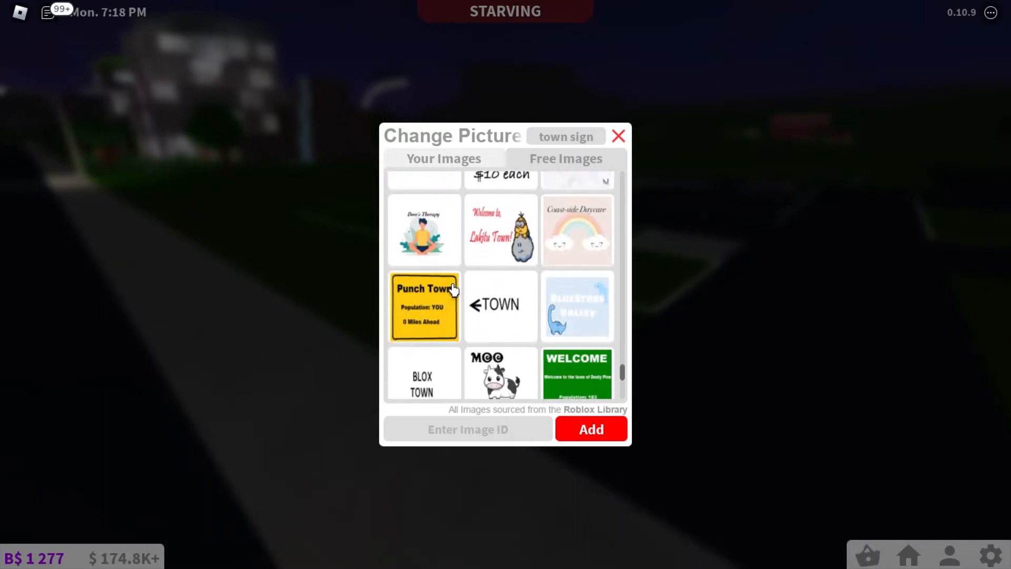
{"action": "scroll", "scroll_direction": "down", "scroll_amount": 3}
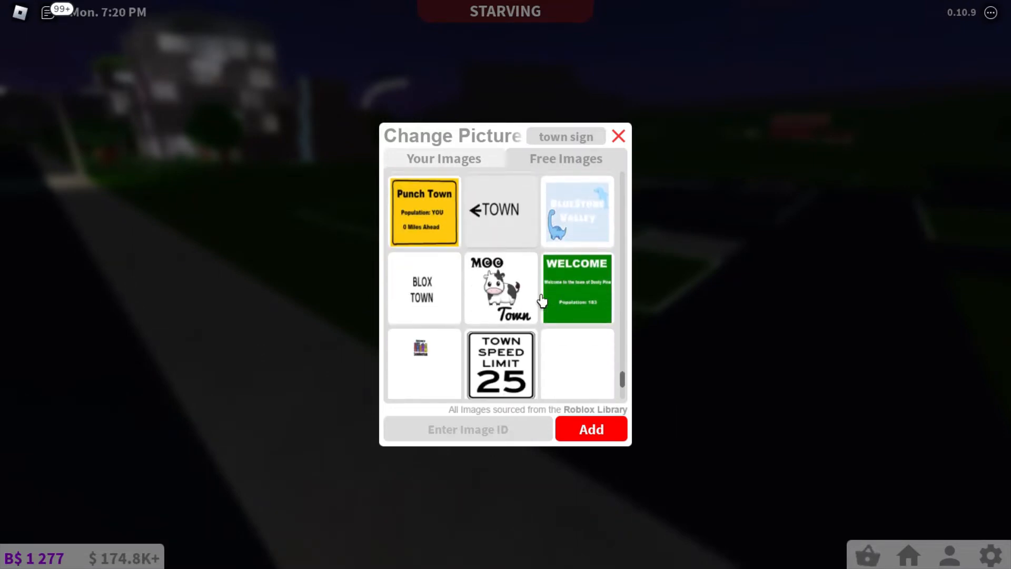
{"action": "mouse_move", "coordinate": [460, 284]}
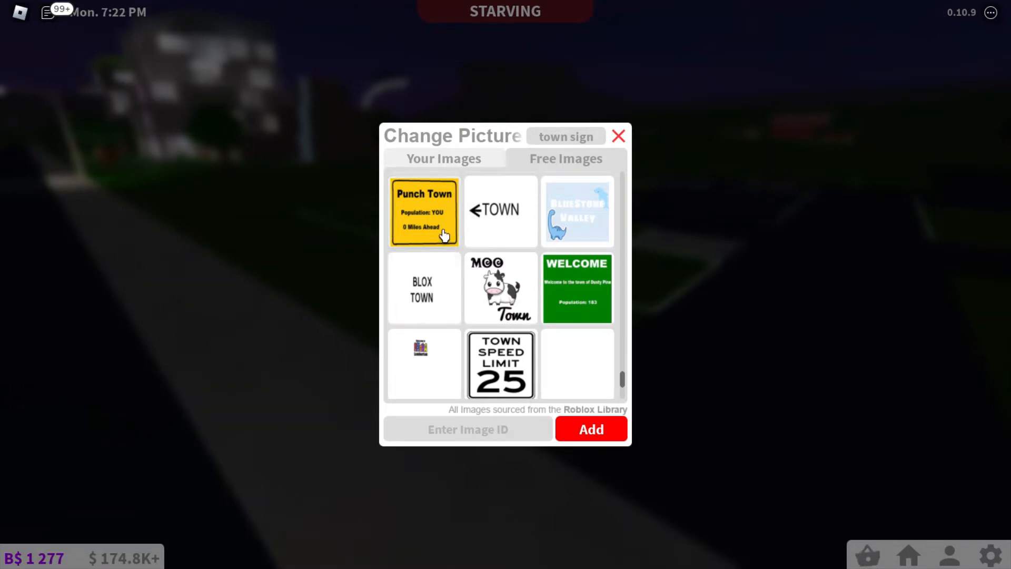
{"action": "mouse_move", "coordinate": [454, 274]}
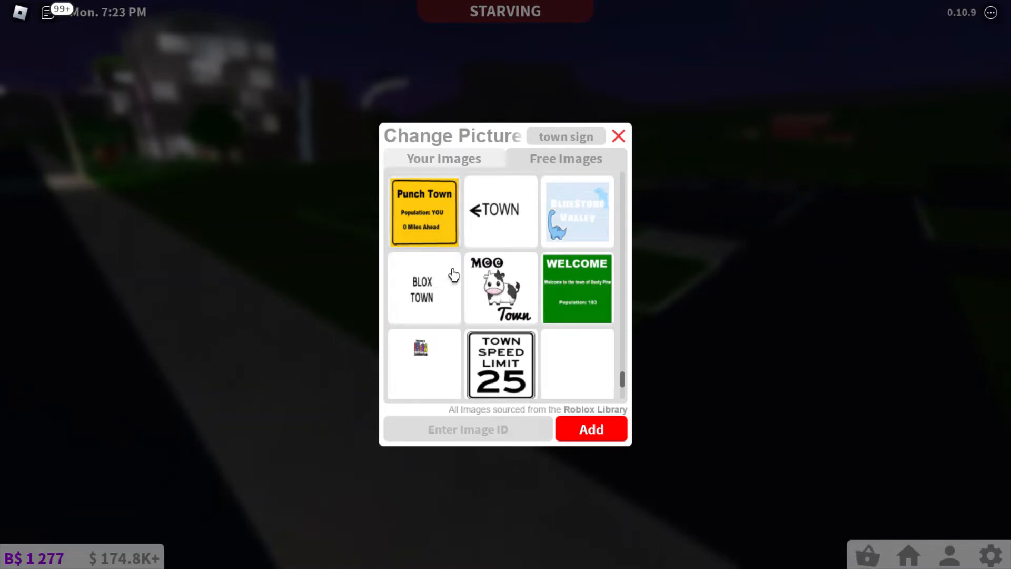
{"action": "scroll", "scroll_direction": "down", "scroll_amount": 3}
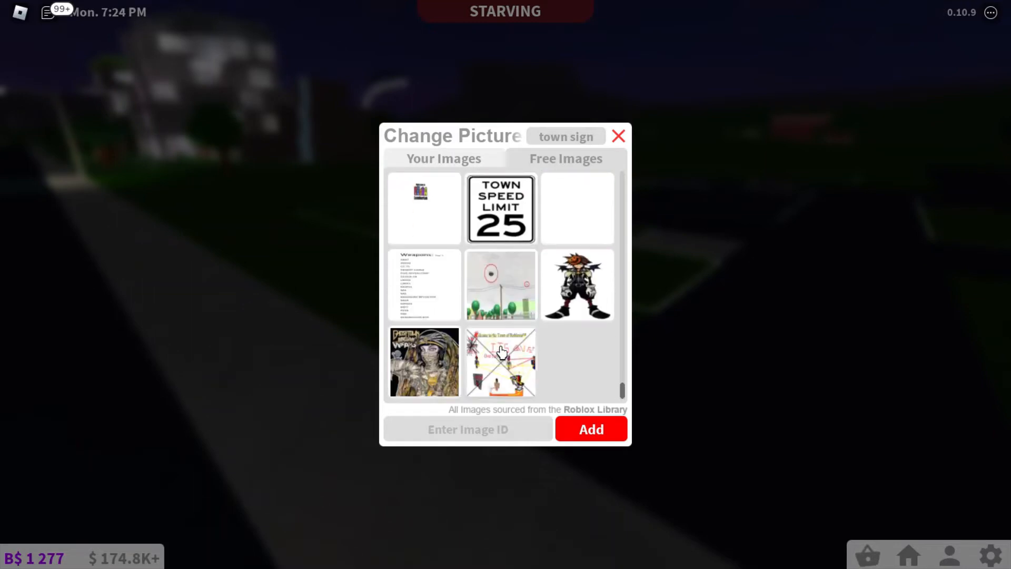
{"action": "scroll", "scroll_direction": "down", "scroll_amount": 3}
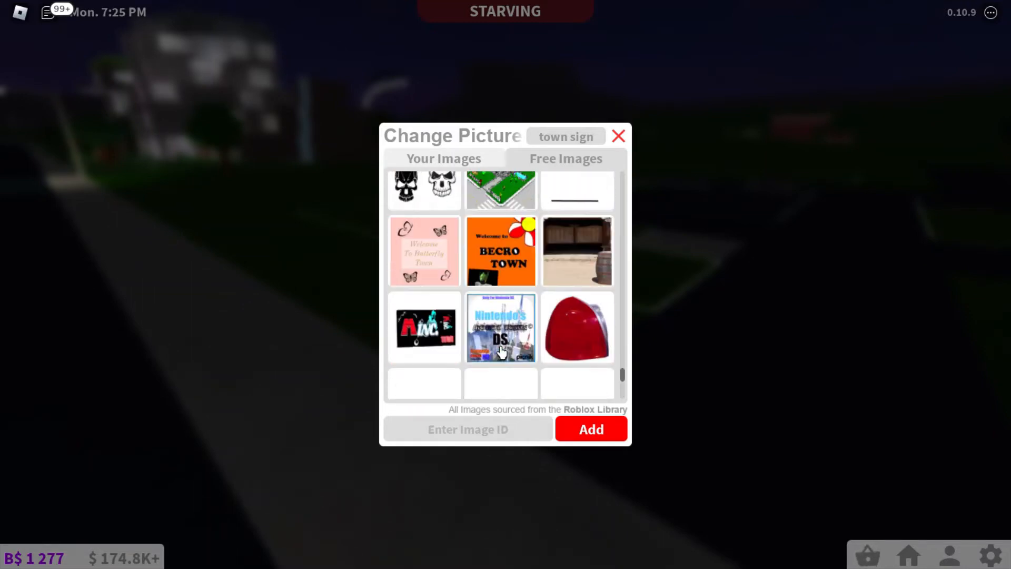
{"action": "scroll", "scroll_direction": "down", "scroll_amount": 3}
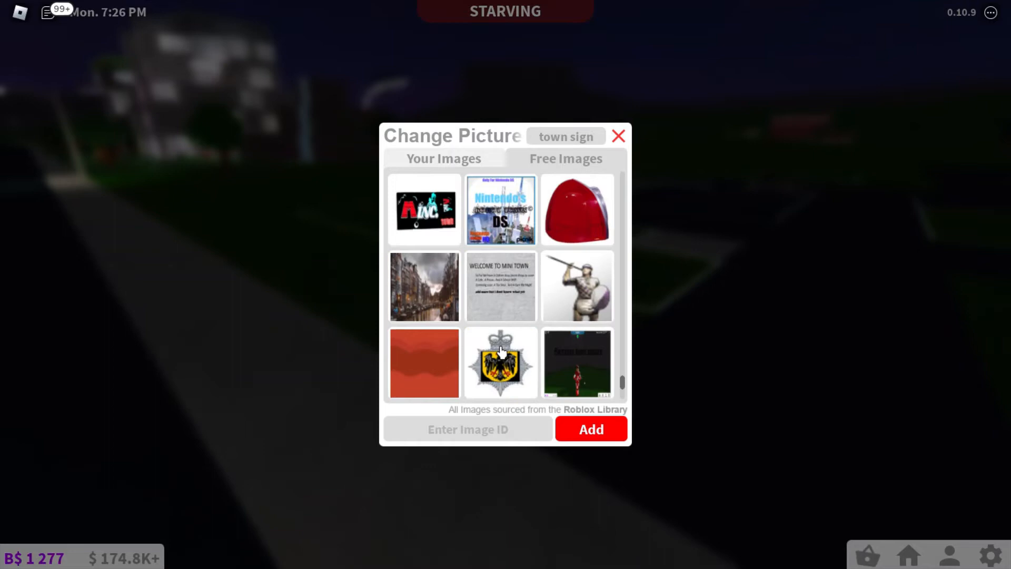
{"action": "scroll", "scroll_direction": "up", "scroll_amount": 3}
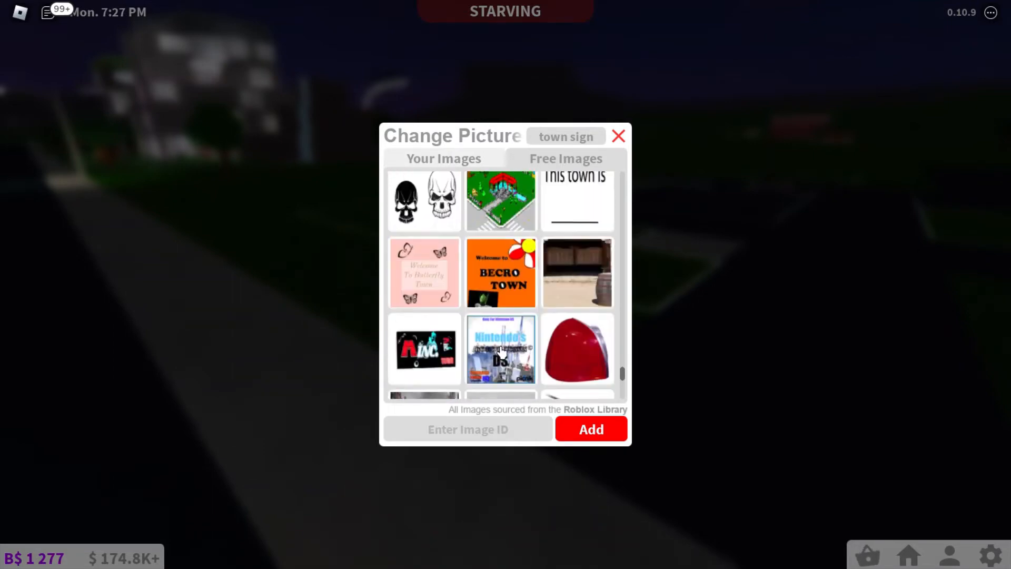
{"action": "scroll", "scroll_direction": "up", "scroll_amount": 3}
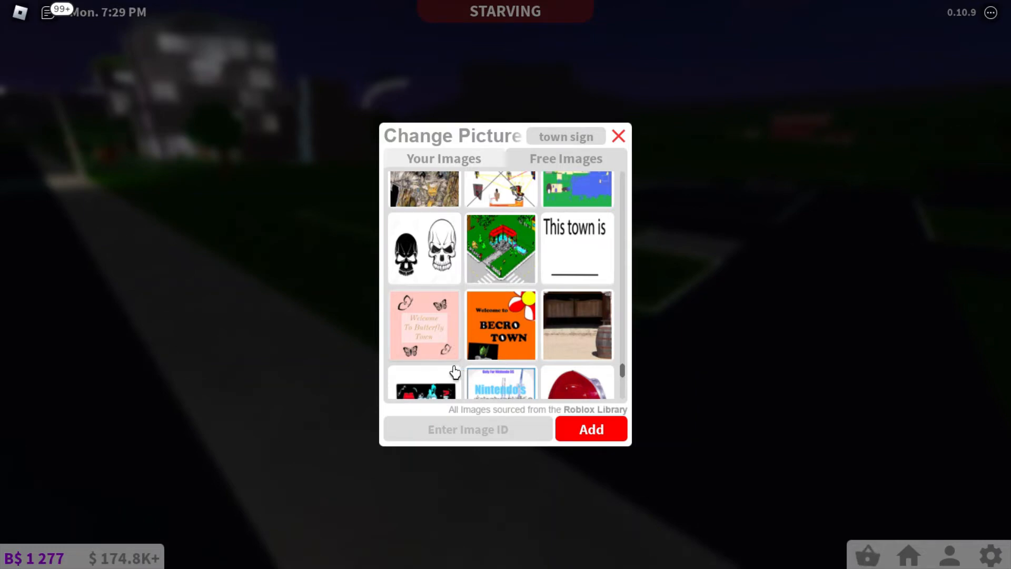
{"action": "scroll", "scroll_direction": "down", "scroll_amount": 3}
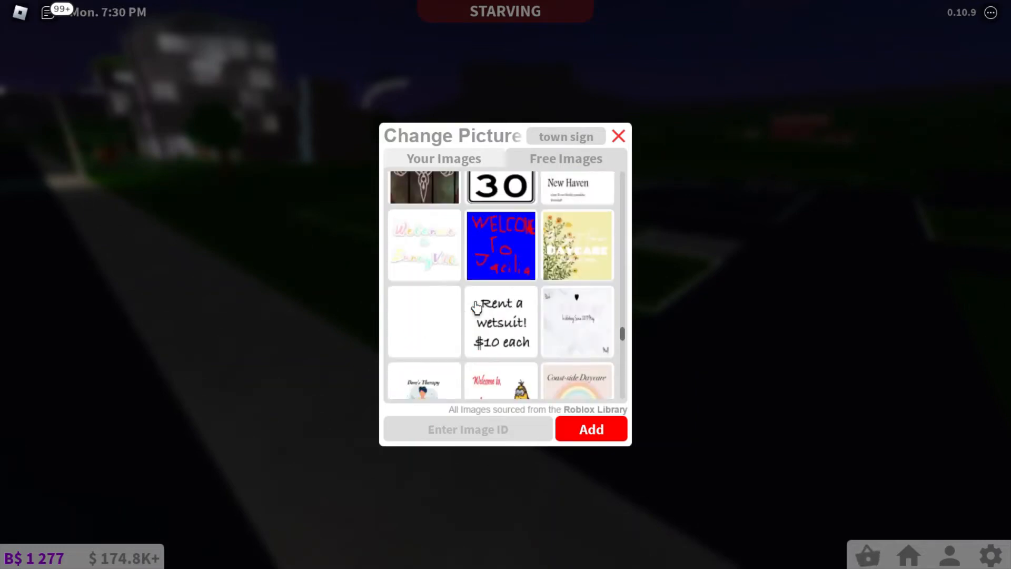
{"action": "scroll", "scroll_direction": "down", "scroll_amount": 3}
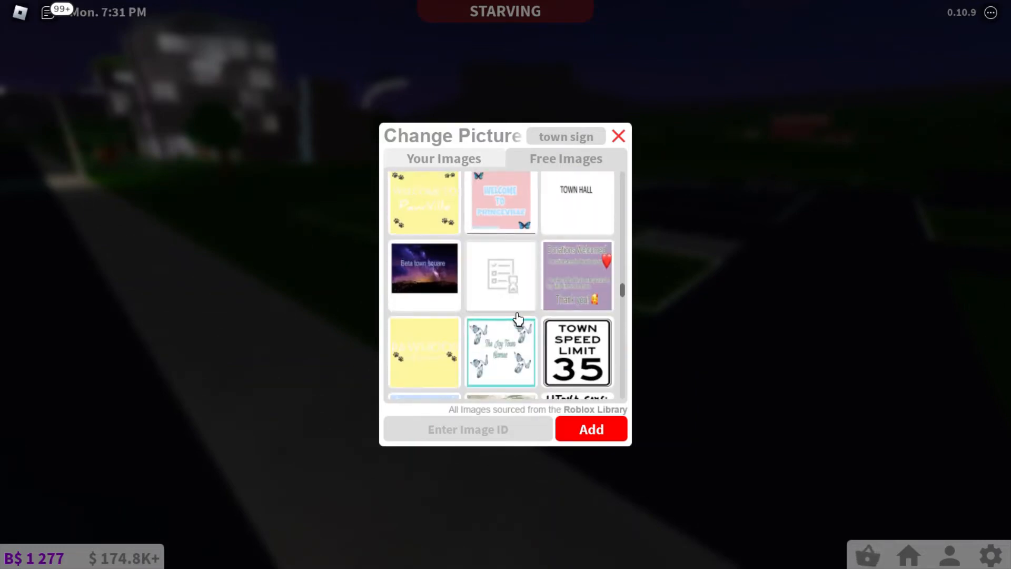
{"action": "scroll", "scroll_direction": "down", "scroll_amount": 3}
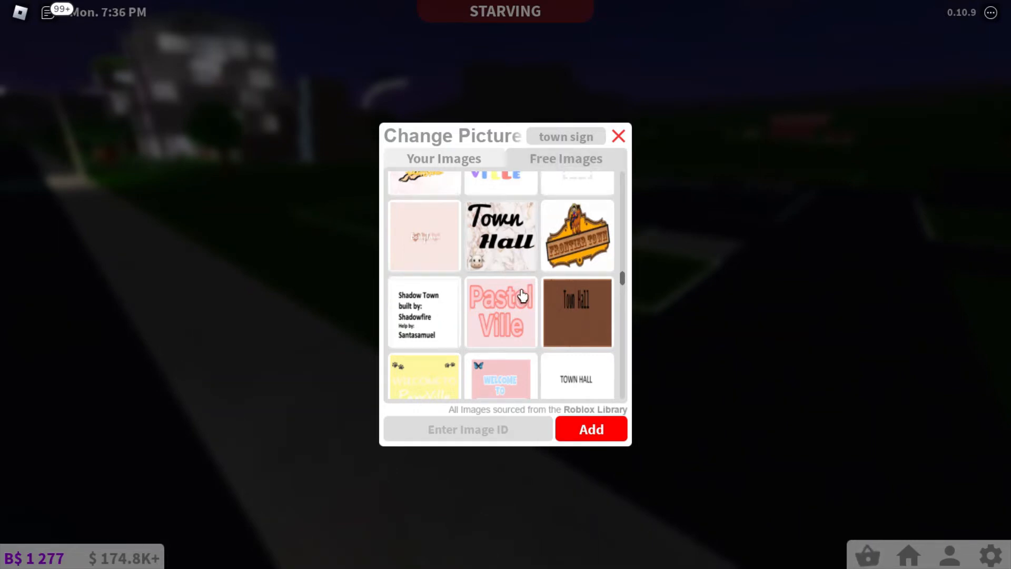
{"action": "scroll", "scroll_direction": "up", "scroll_amount": 3}
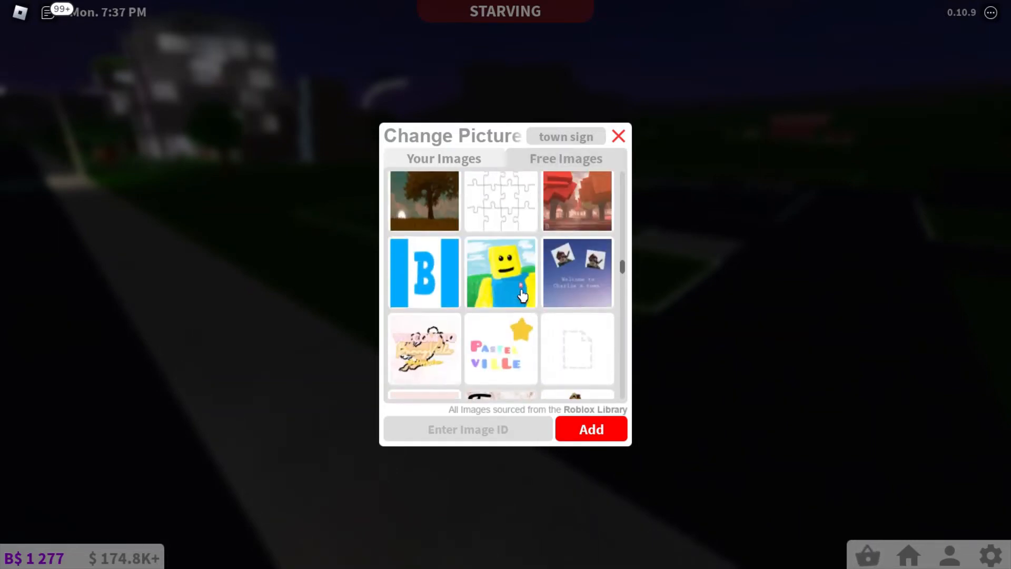
{"action": "scroll", "scroll_direction": "down", "scroll_amount": 3}
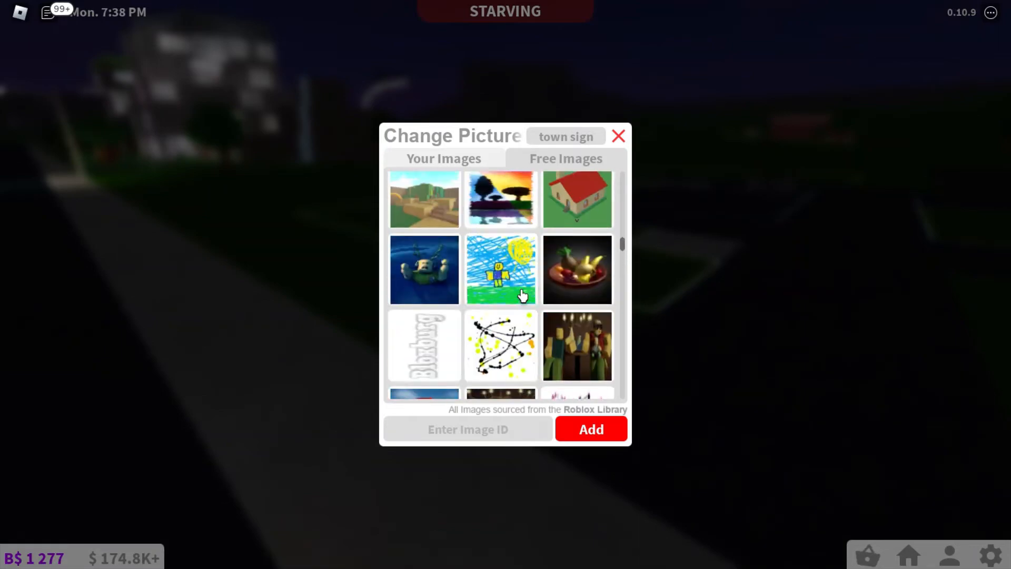
{"action": "scroll", "scroll_direction": "down", "scroll_amount": 3}
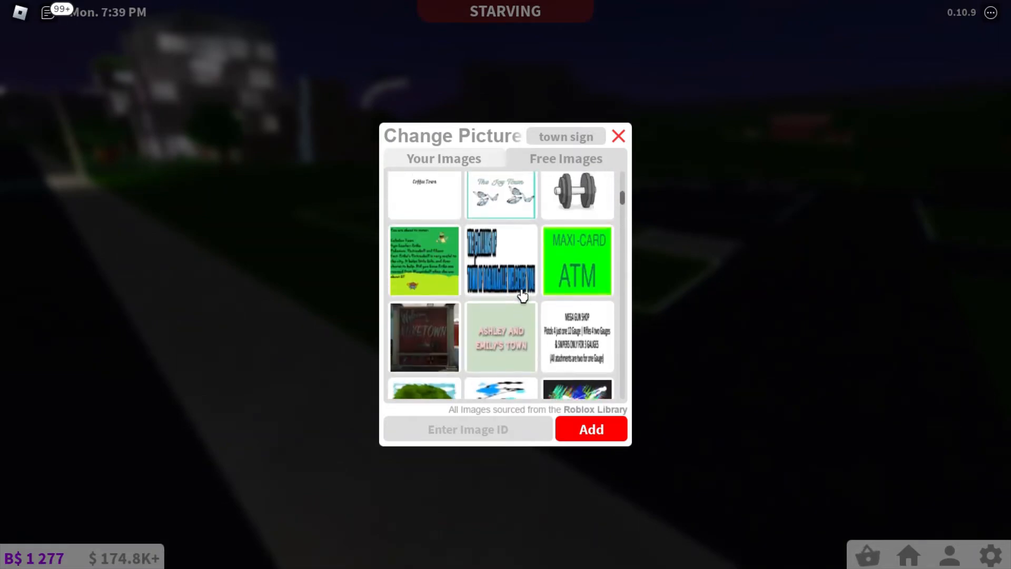
{"action": "scroll", "scroll_direction": "up", "scroll_amount": 3}
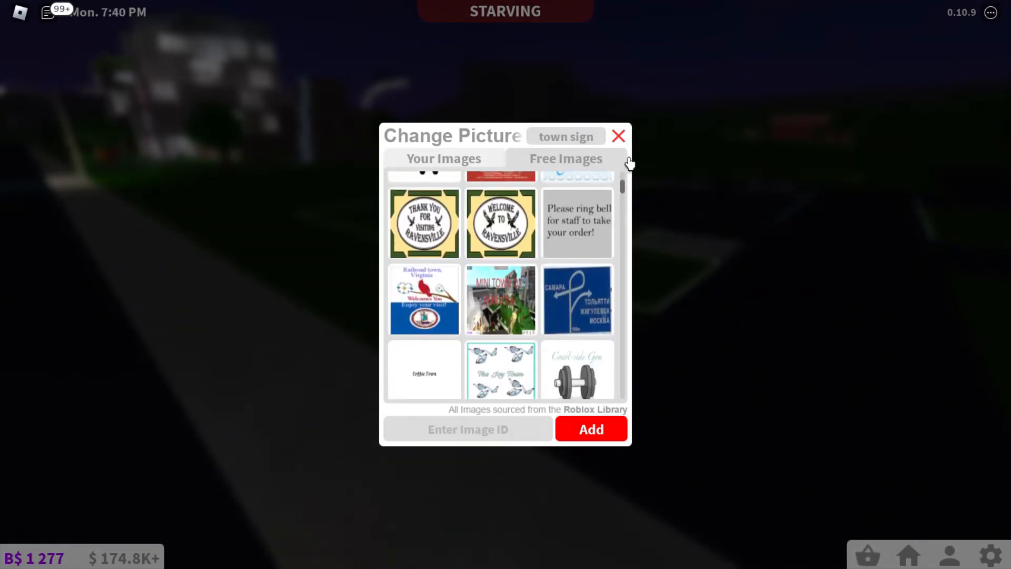
{"action": "scroll", "scroll_direction": "up", "scroll_amount": 3}
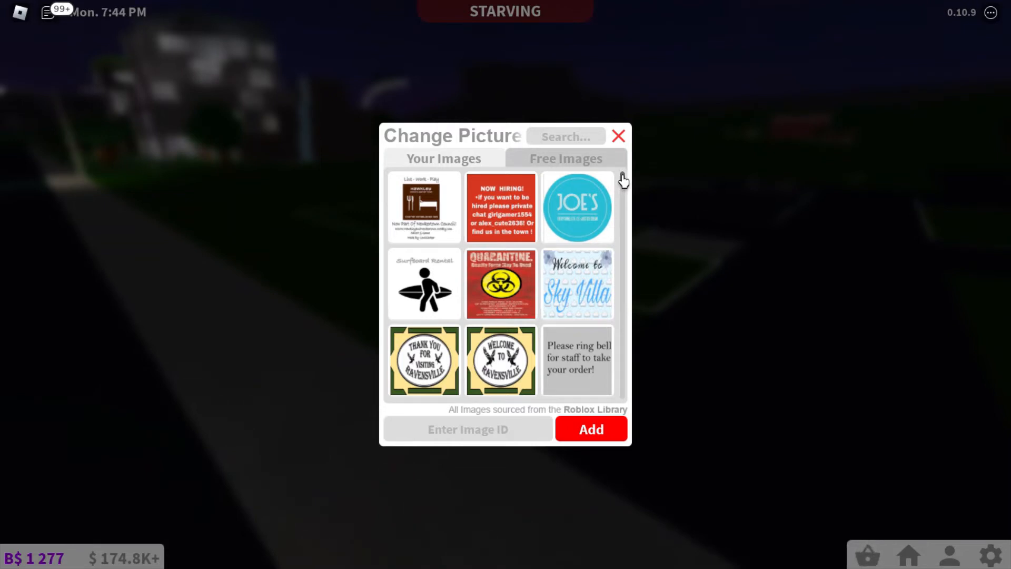
{"action": "type", "text": "c"}
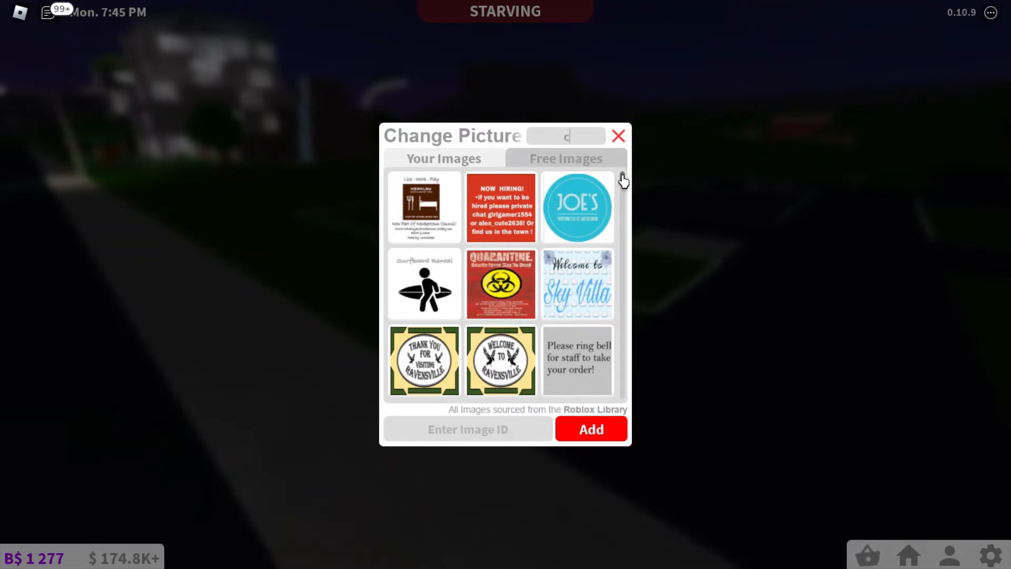
{"action": "type", "text": "ity"}
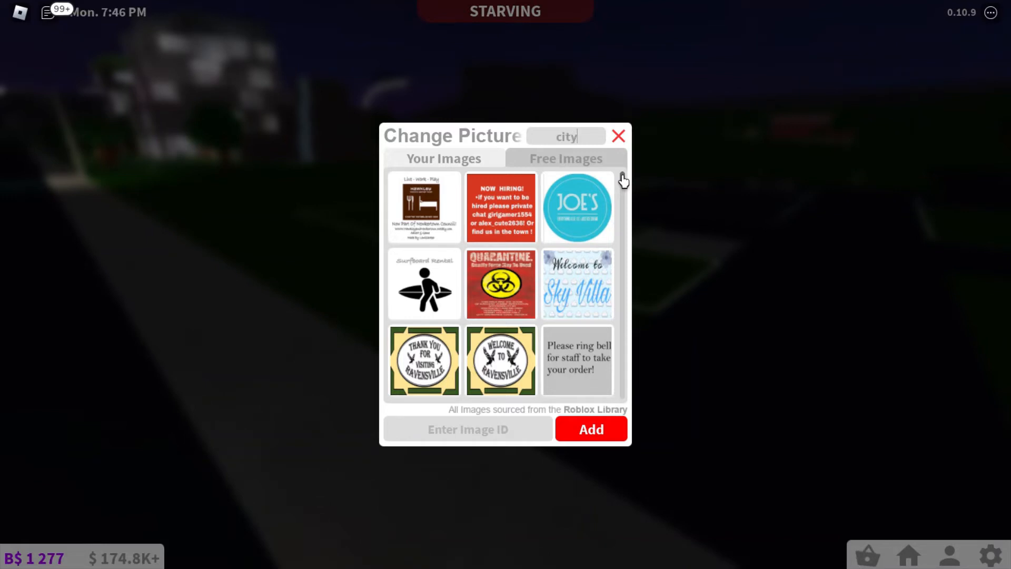
{"action": "type", "text": "names"}
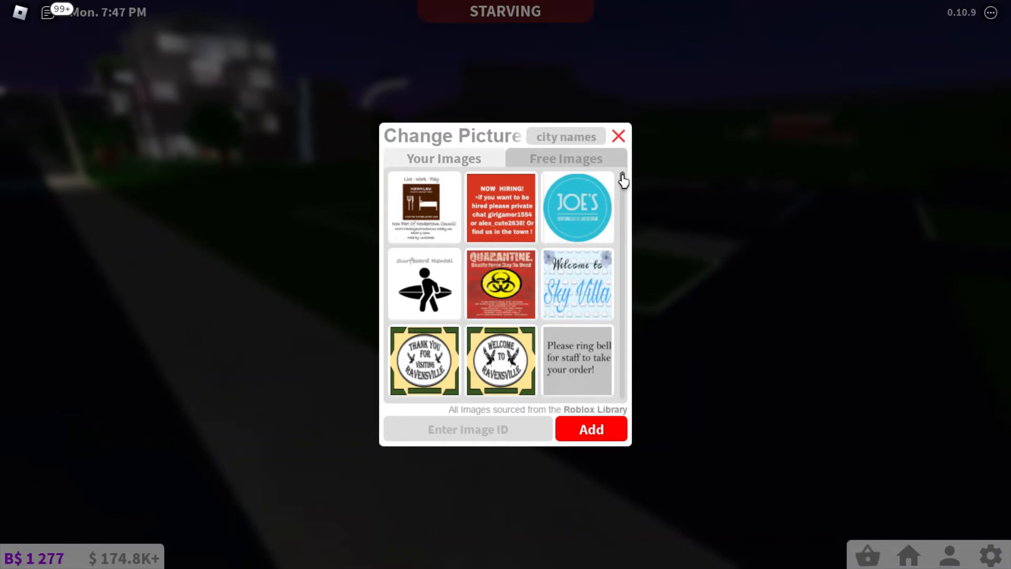
{"action": "scroll", "scroll_direction": "down", "scroll_amount": 3}
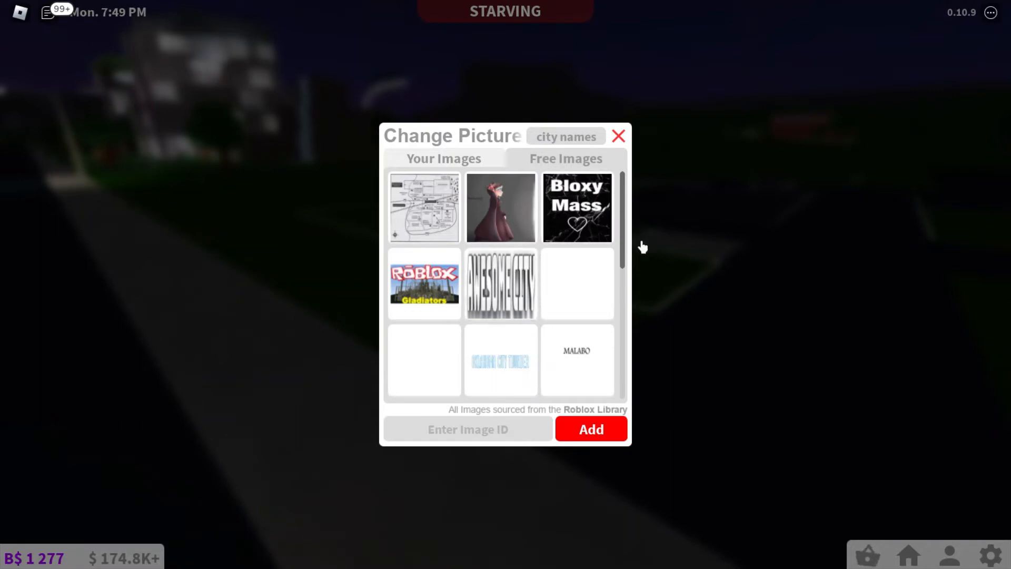
{"action": "scroll", "scroll_direction": "down", "scroll_amount": 3}
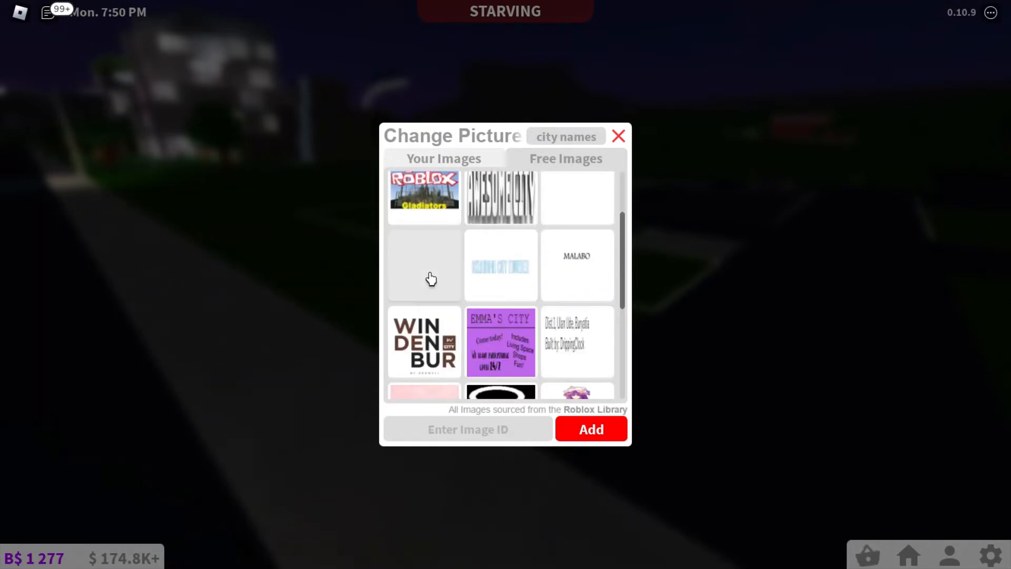
{"action": "scroll", "scroll_direction": "down", "scroll_amount": 3}
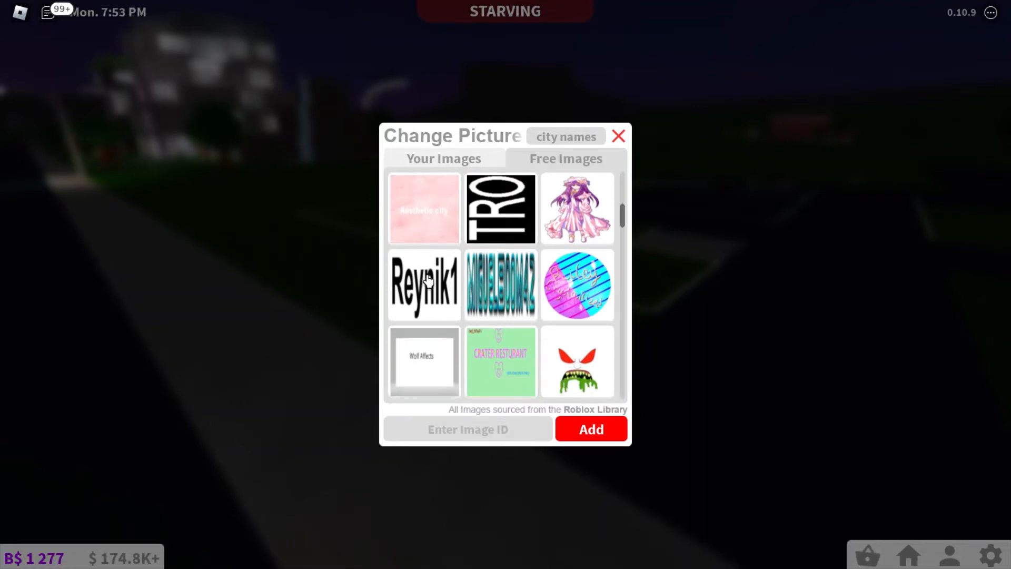
{"action": "scroll", "scroll_direction": "down", "scroll_amount": 3}
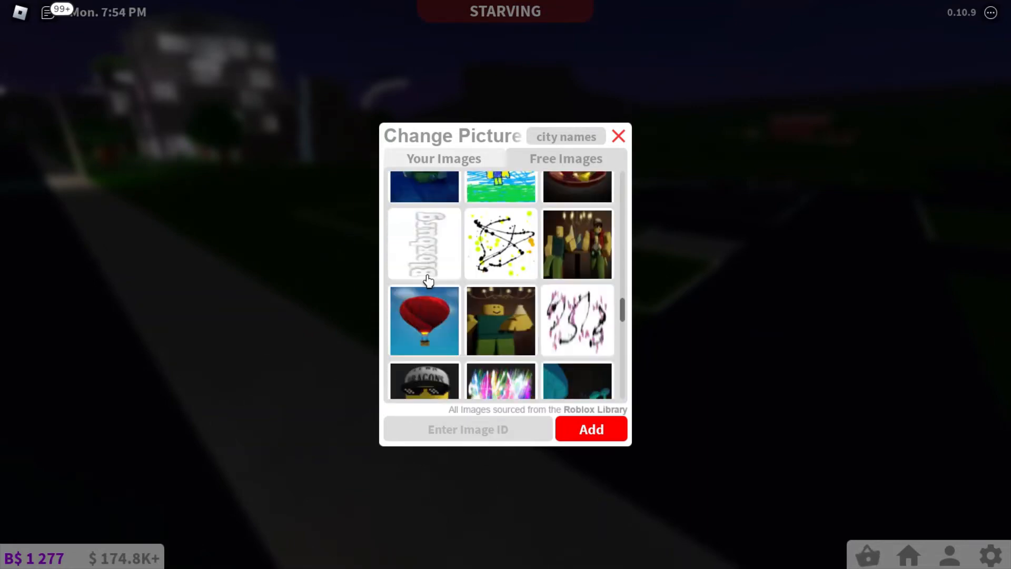
{"action": "scroll", "scroll_direction": "down", "scroll_amount": 3}
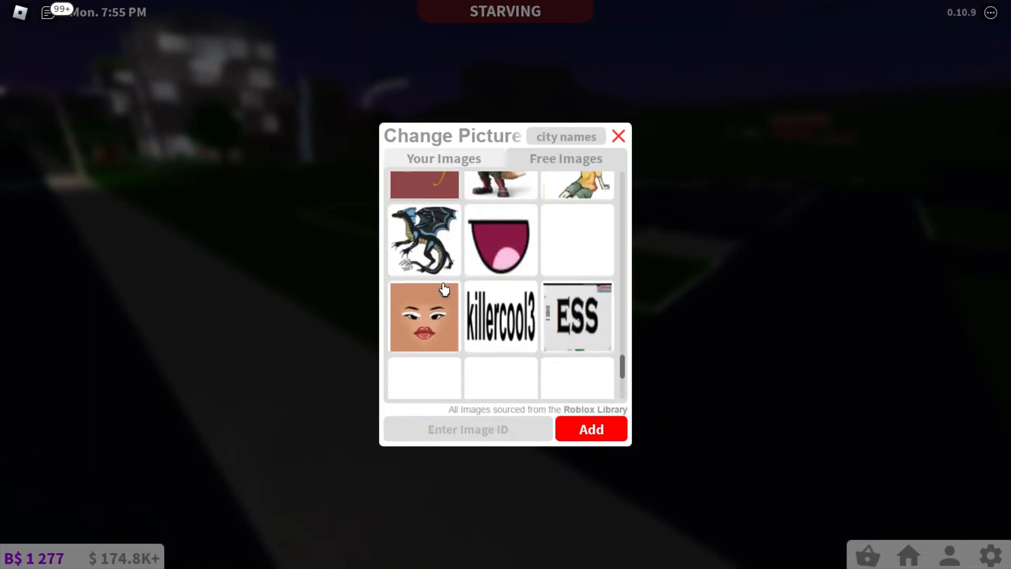
{"action": "scroll", "scroll_direction": "down", "scroll_amount": 3}
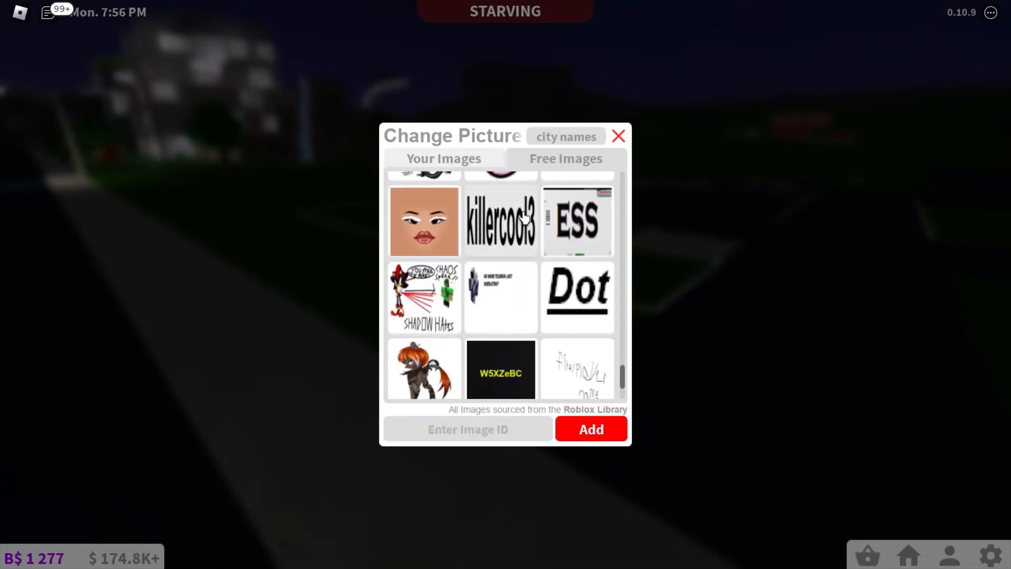
{"action": "left_click", "coordinate": [565, 136]}
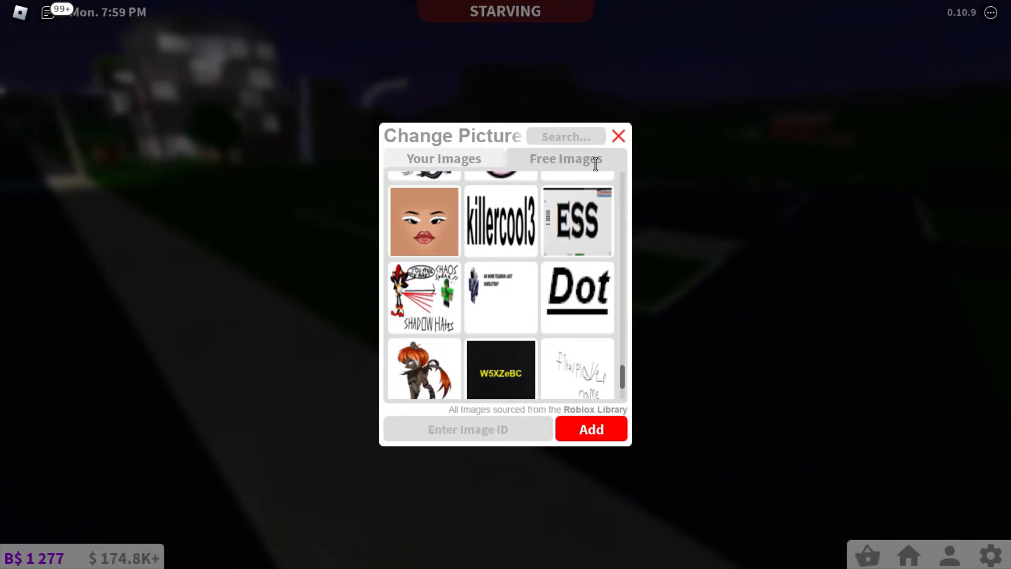
Search Free Images for 'town names' and scroll the welcome sign results
{"action": "type", "text": "town names"}
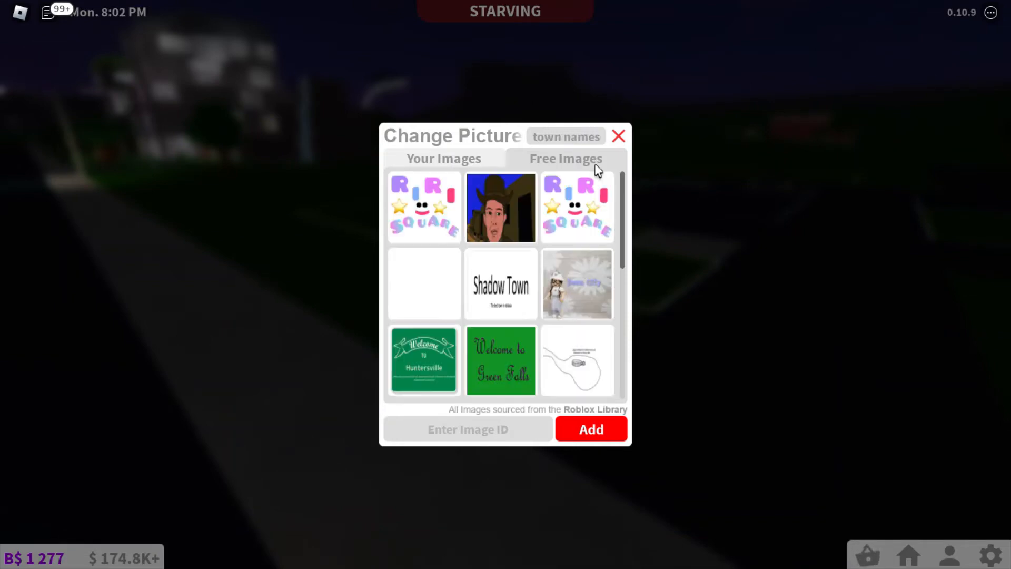
{"action": "scroll", "scroll_direction": "down", "scroll_amount": 3}
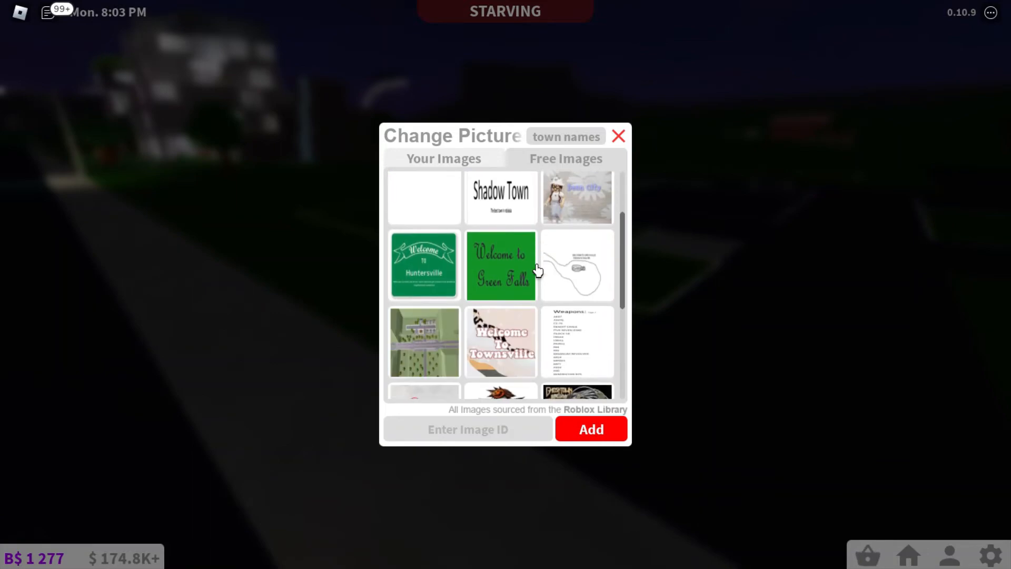
{"action": "mouse_move", "coordinate": [423, 265]}
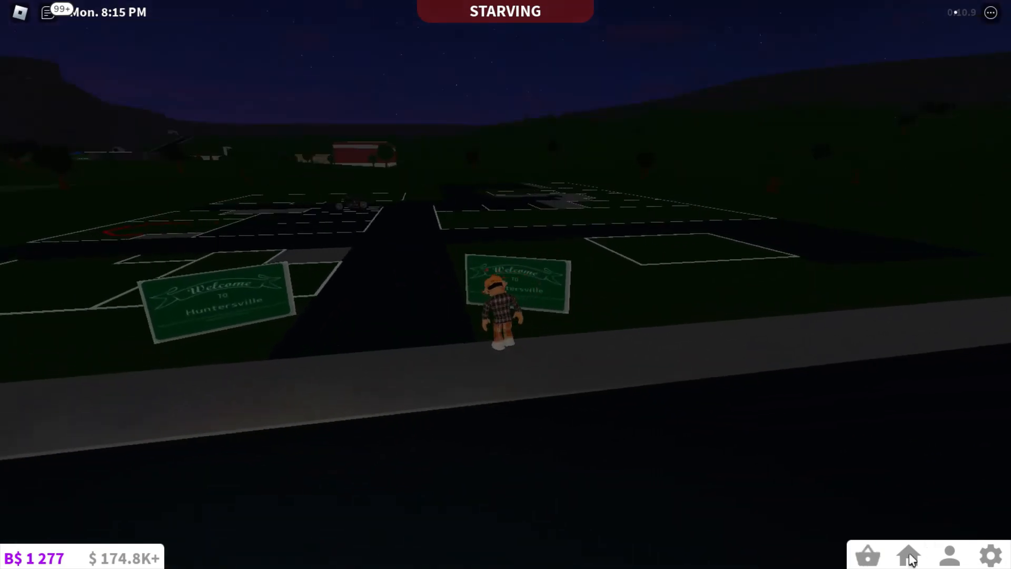
Open the house options and switch to Build Mode over the town lot
{"action": "left_click", "coordinate": [908, 554]}
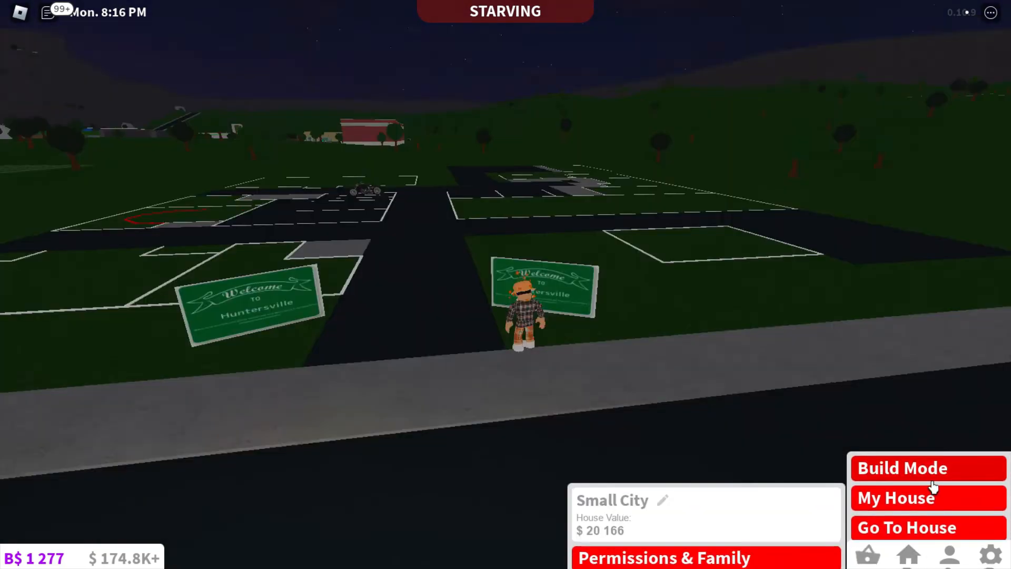
{"action": "left_click", "coordinate": [926, 467]}
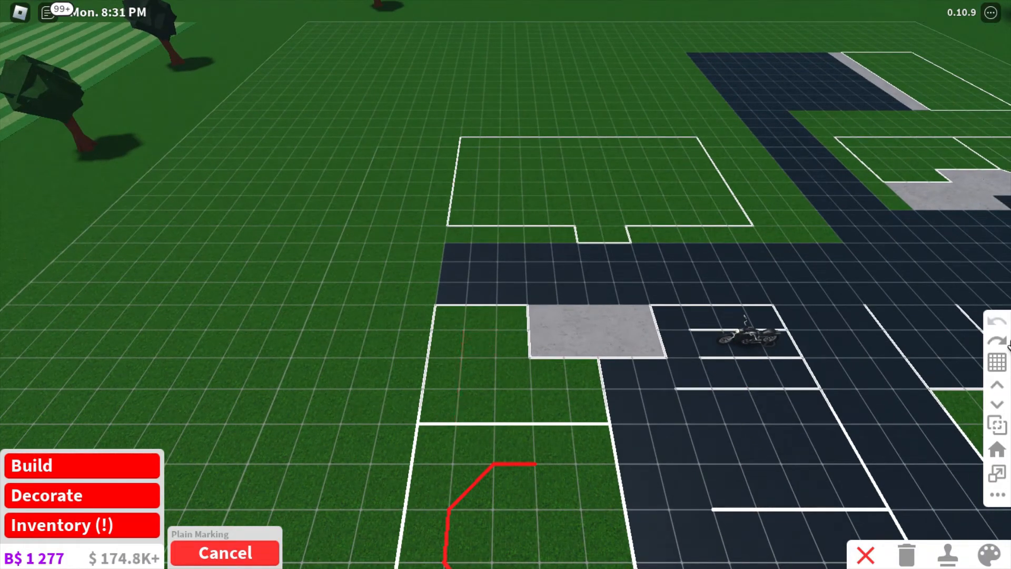
{"action": "mouse_move", "coordinate": [499, 399]}
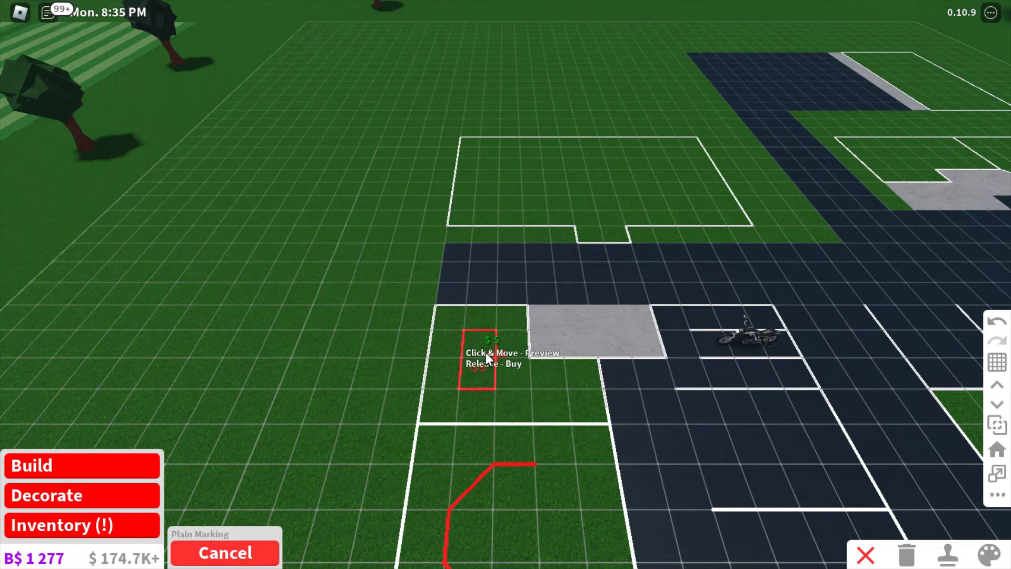
{"action": "mouse_move", "coordinate": [657, 400]}
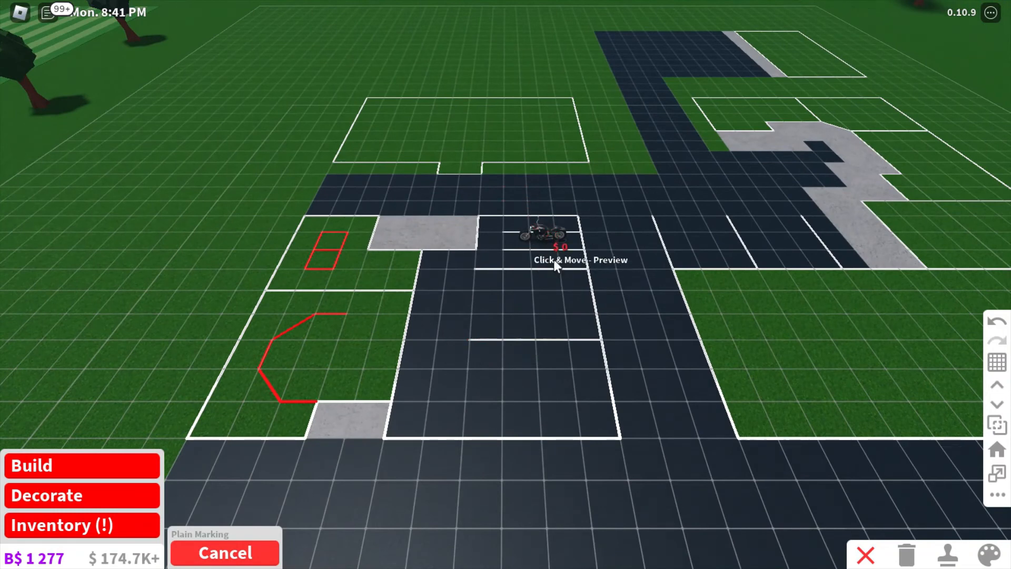
{"action": "mouse_move", "coordinate": [551, 289]}
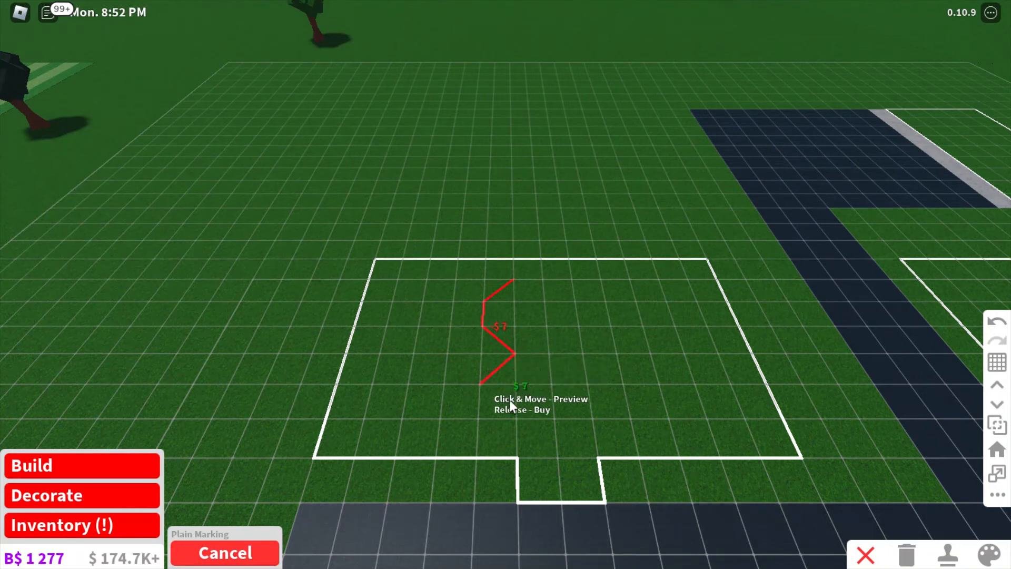
{"action": "mouse_move", "coordinate": [526, 418]}
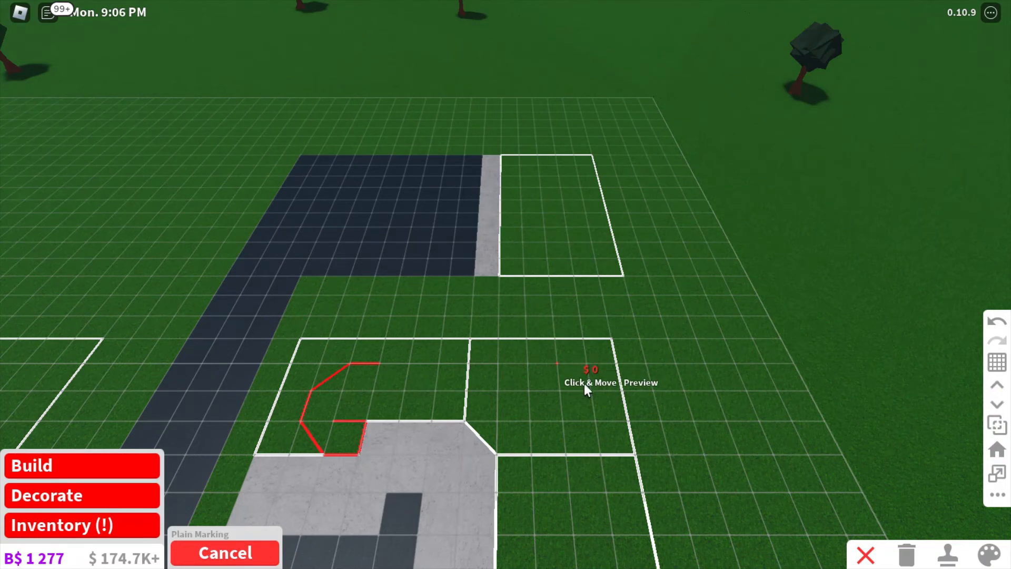
{"action": "mouse_move", "coordinate": [520, 415]}
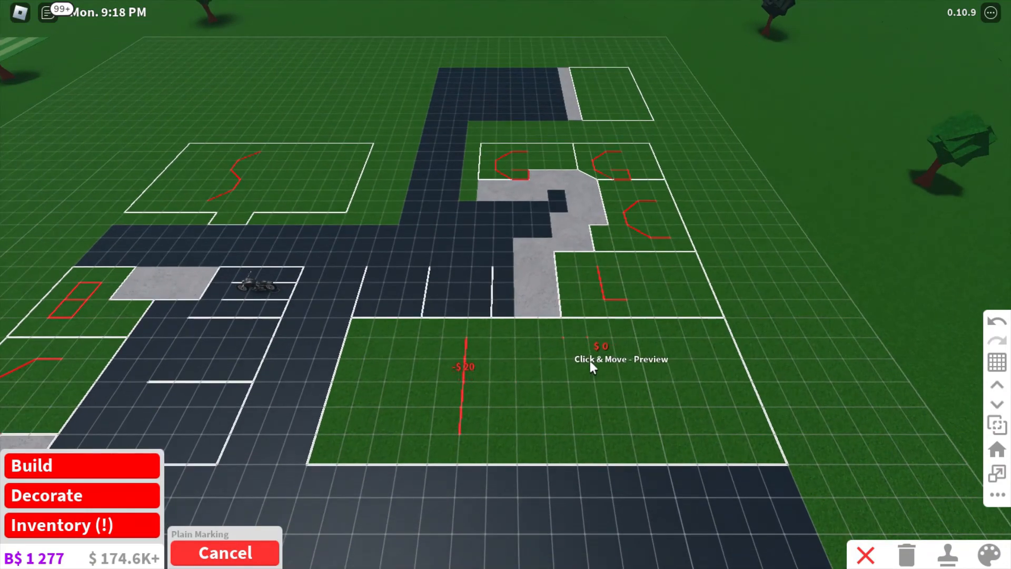
{"action": "mouse_move", "coordinate": [493, 399]}
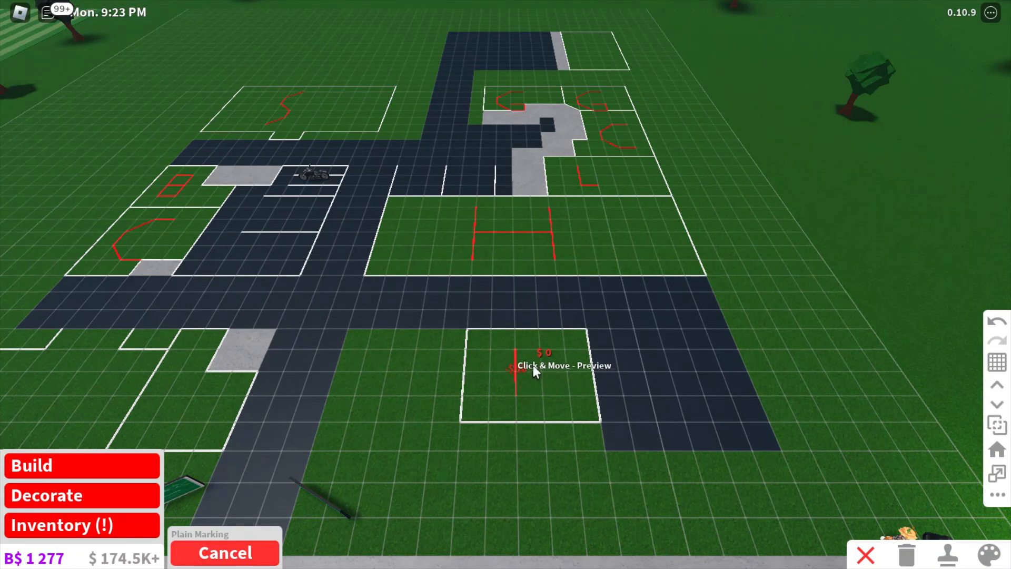
{"action": "mouse_move", "coordinate": [523, 407]}
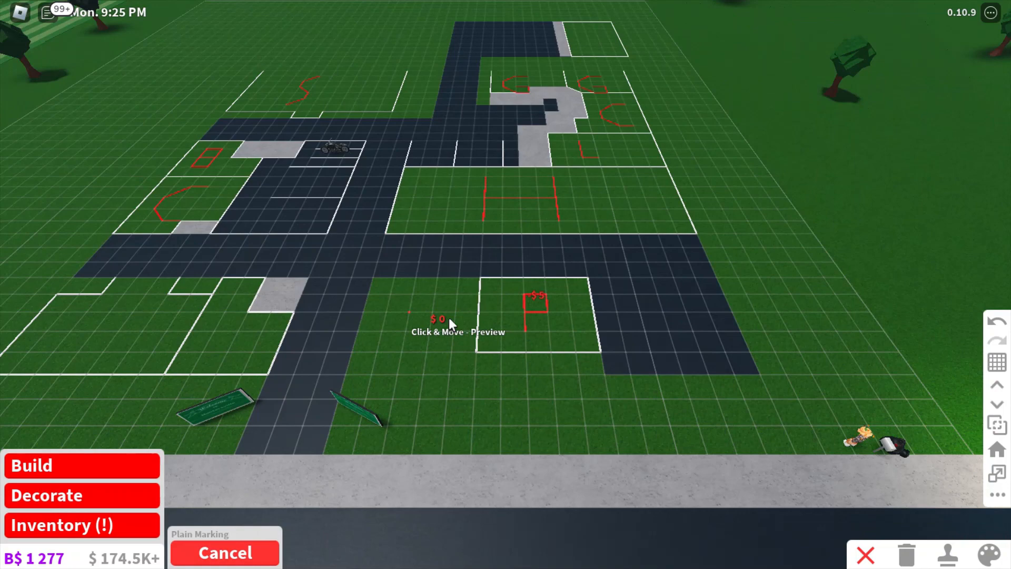
Finish the red P, M and I plot letters and close the build menu
{"action": "left_click", "coordinate": [225, 552]}
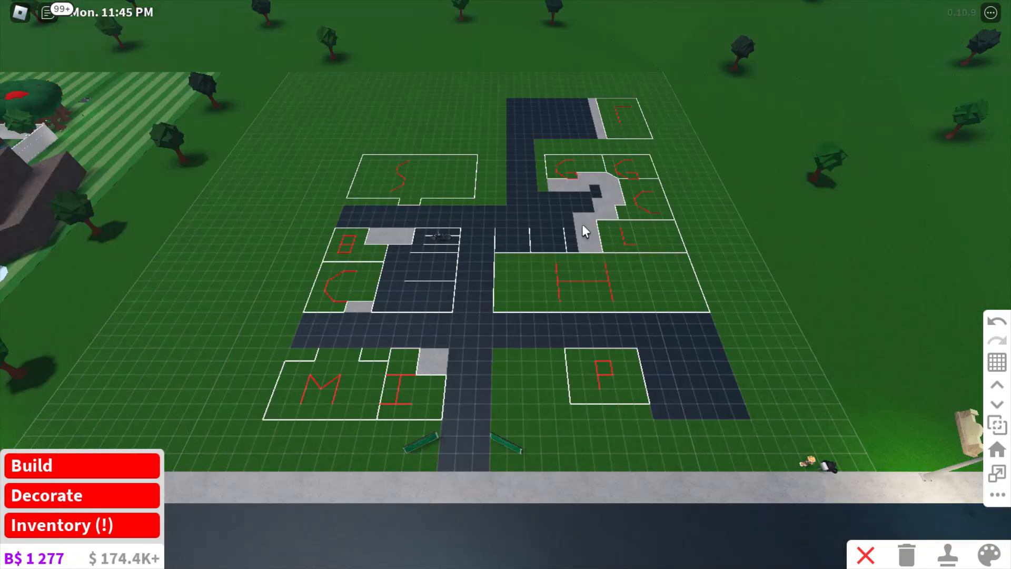
{"action": "mouse_move", "coordinate": [858, 109]}
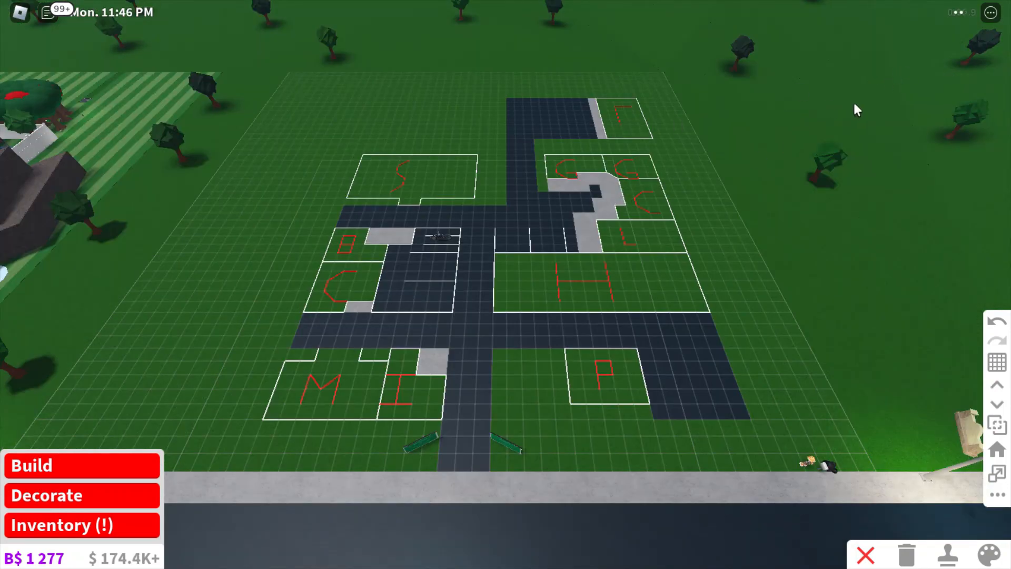